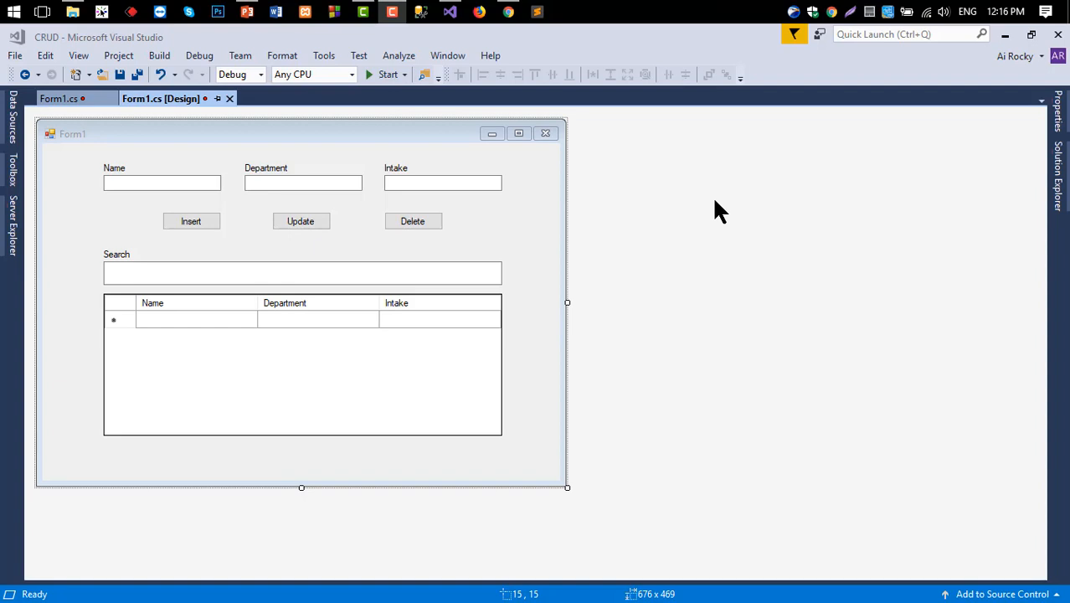
mouse_move(310, 370)
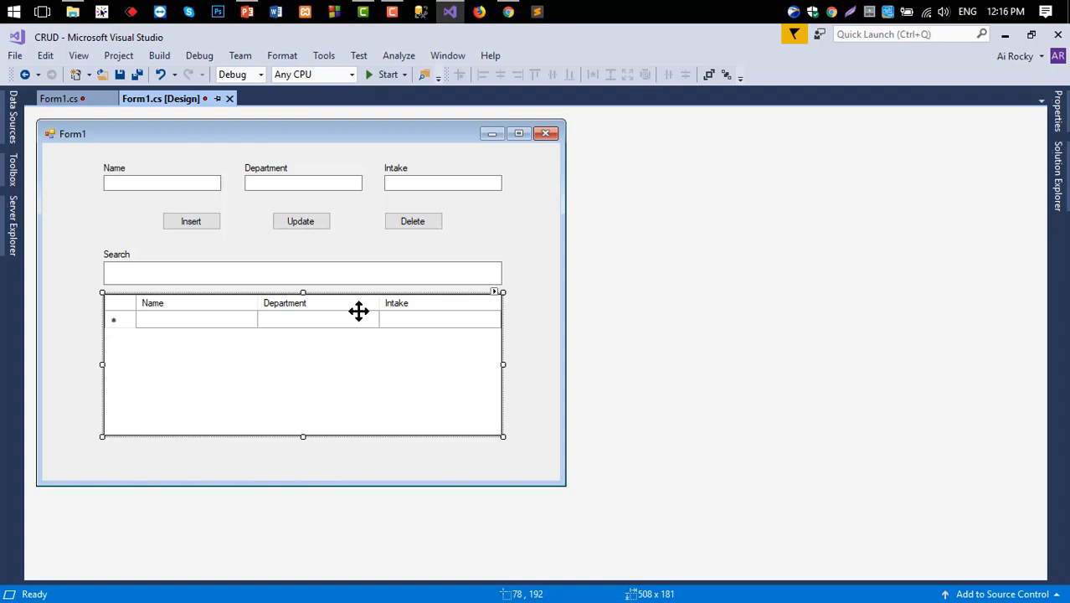
mouse_move(149, 313)
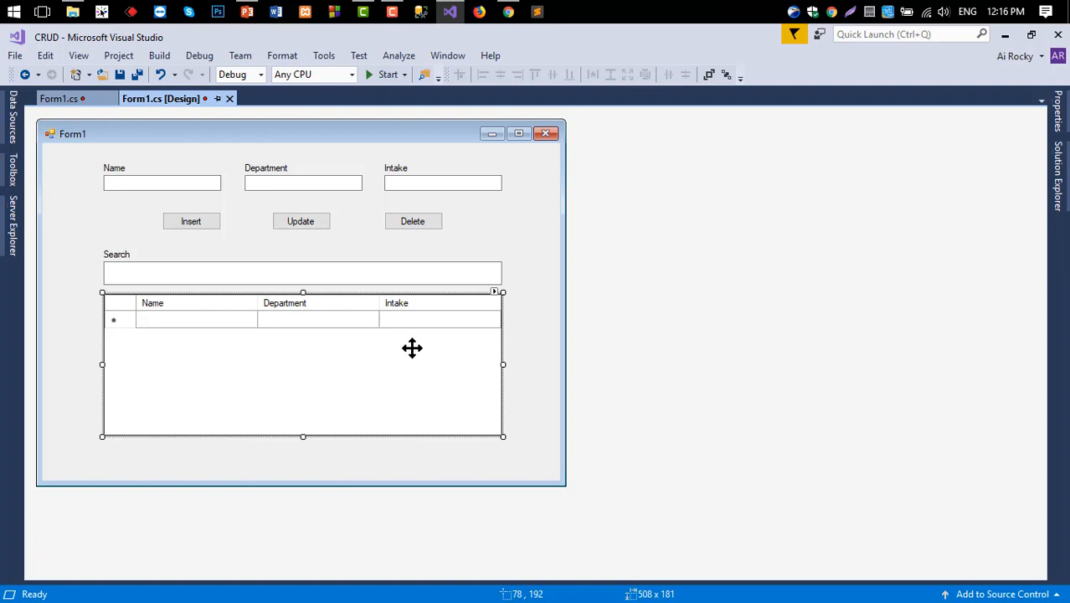
mouse_move(363, 288)
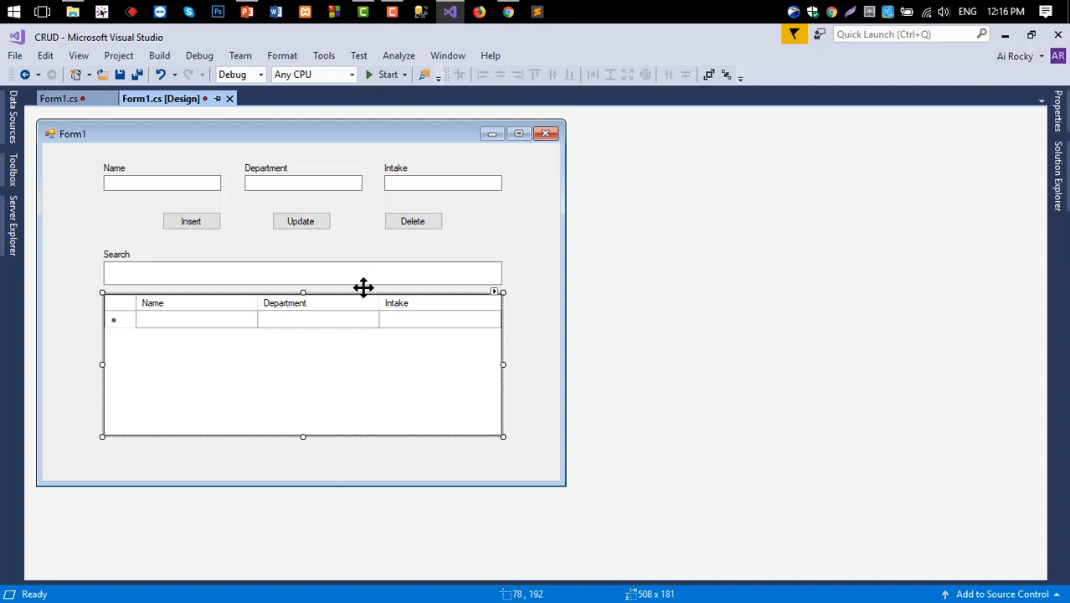
mouse_move(343, 385)
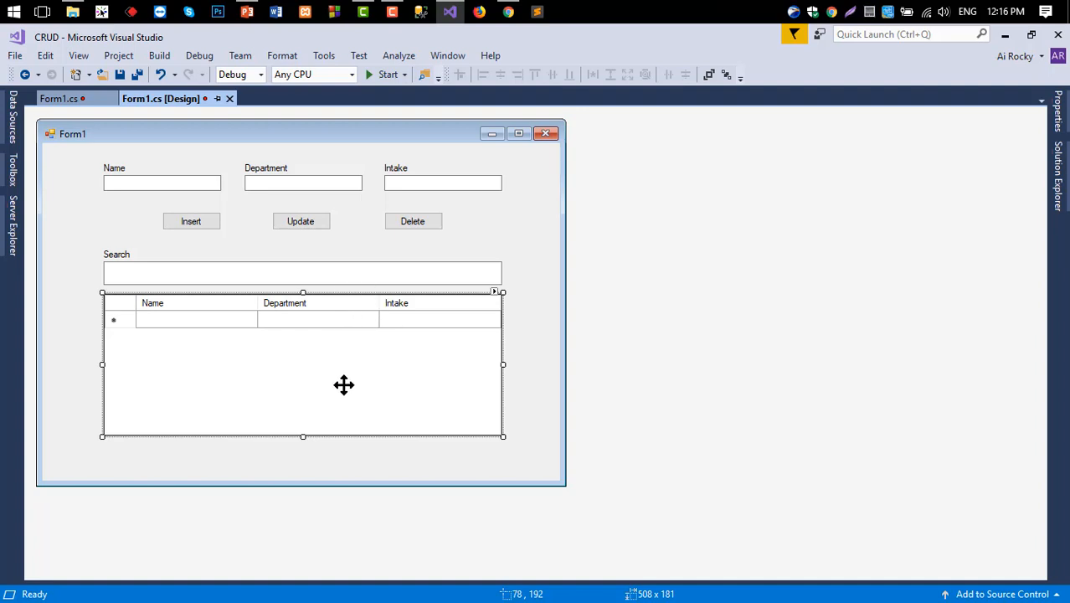
mouse_move(336, 274)
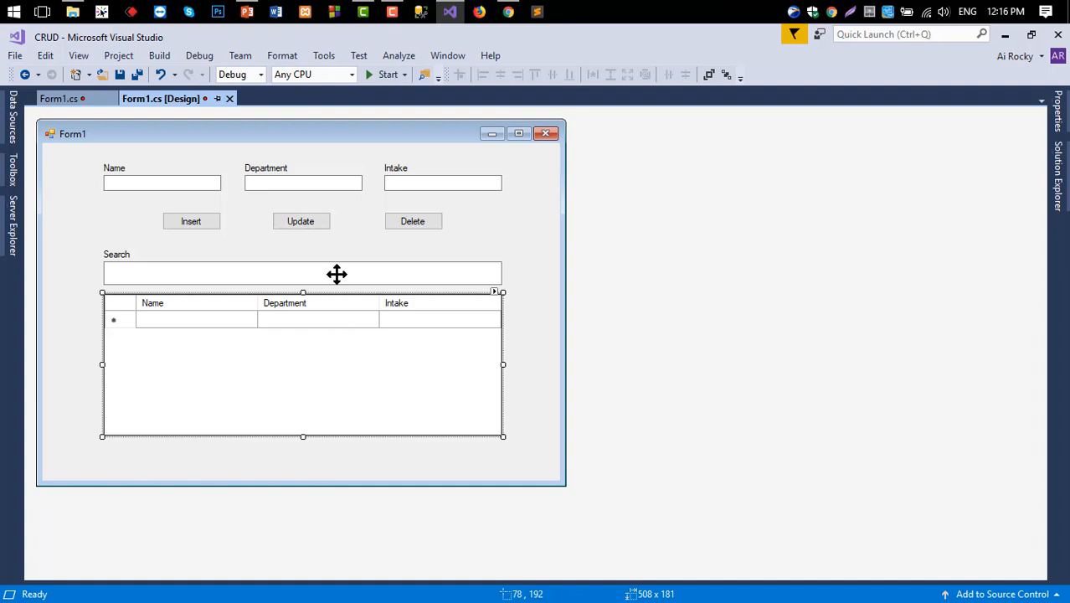
Check the search box's txtSearch name and generate an empty txtSearch_TextChanged handler
click(303, 273)
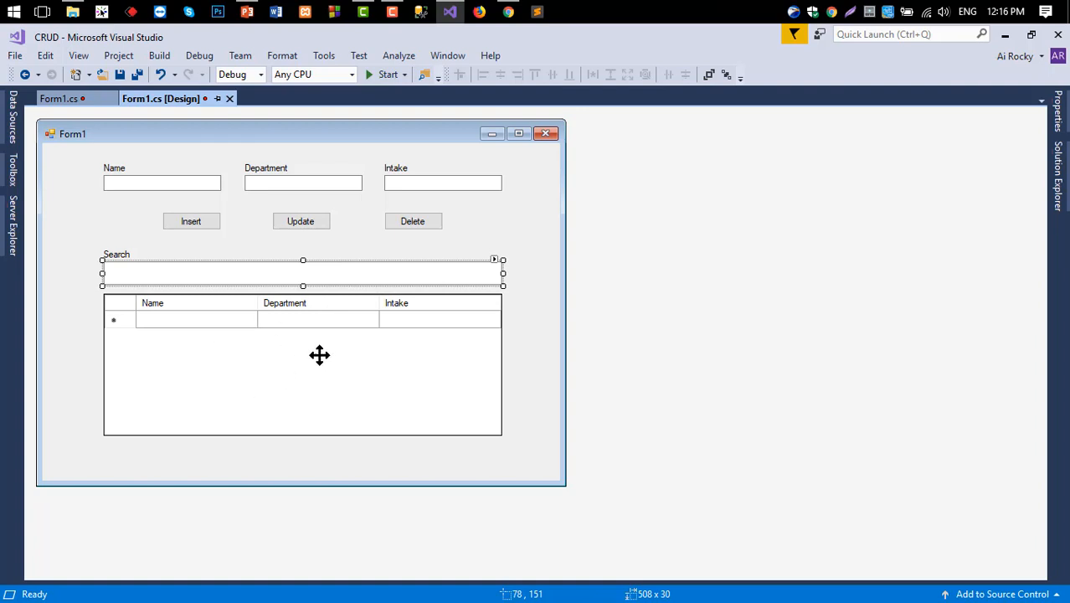
mouse_move(338, 377)
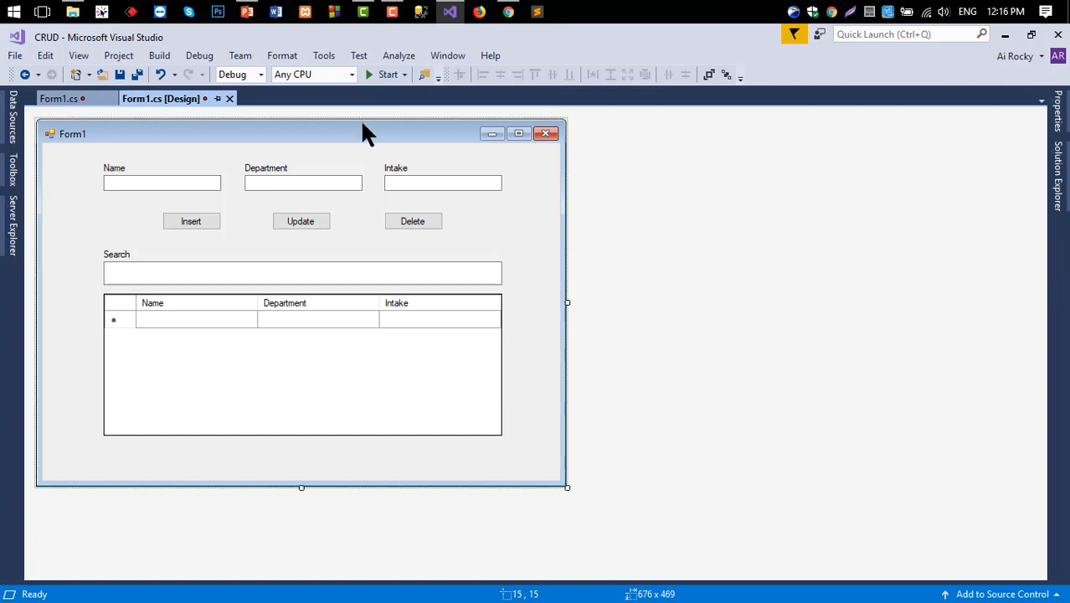
click(302, 273)
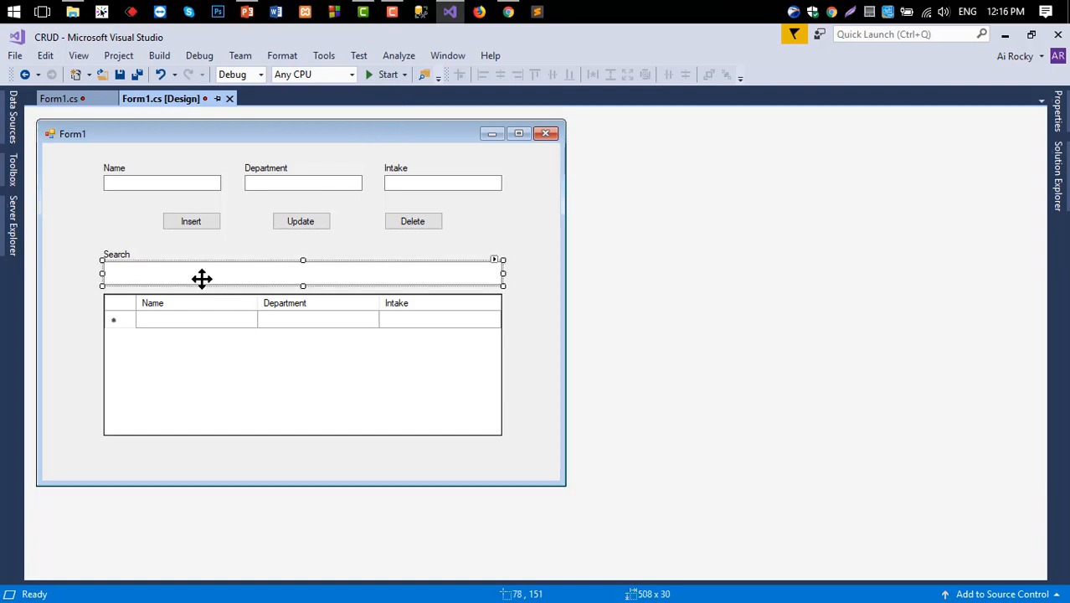
mouse_move(385, 278)
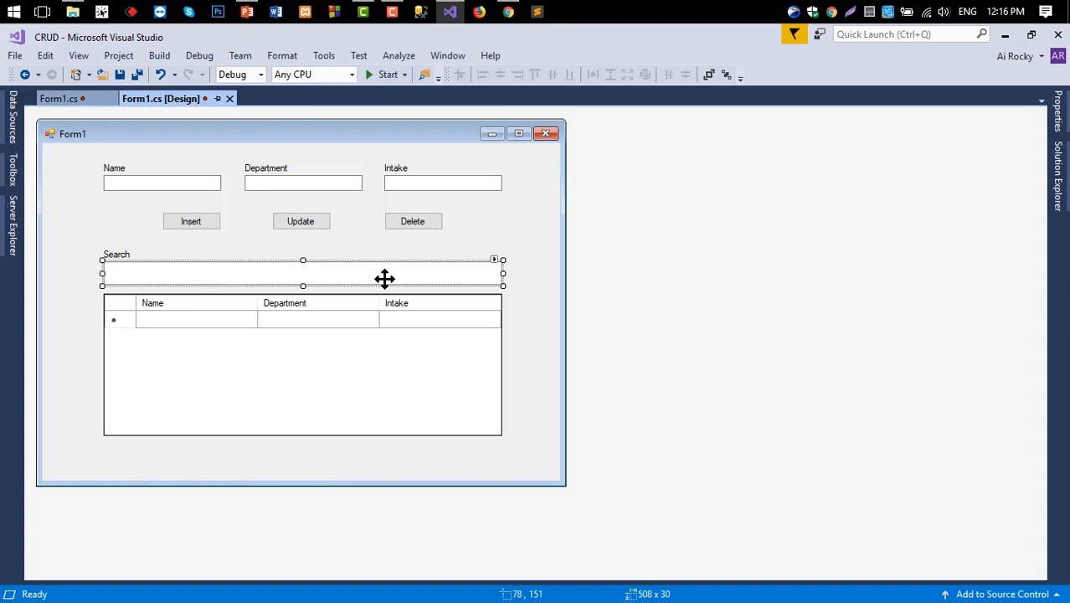
mouse_move(325, 281)
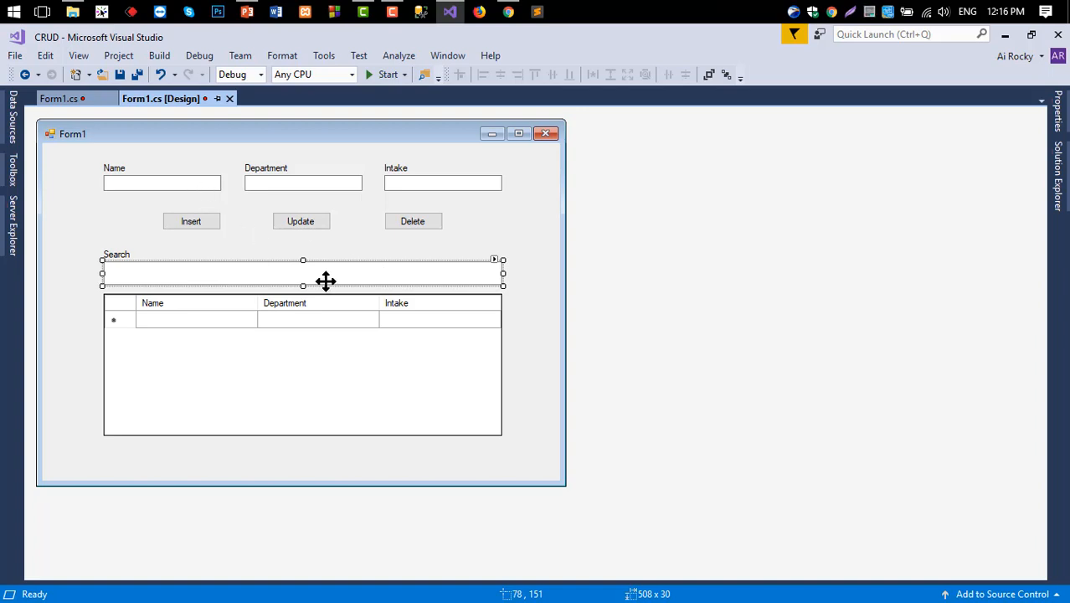
click(303, 272)
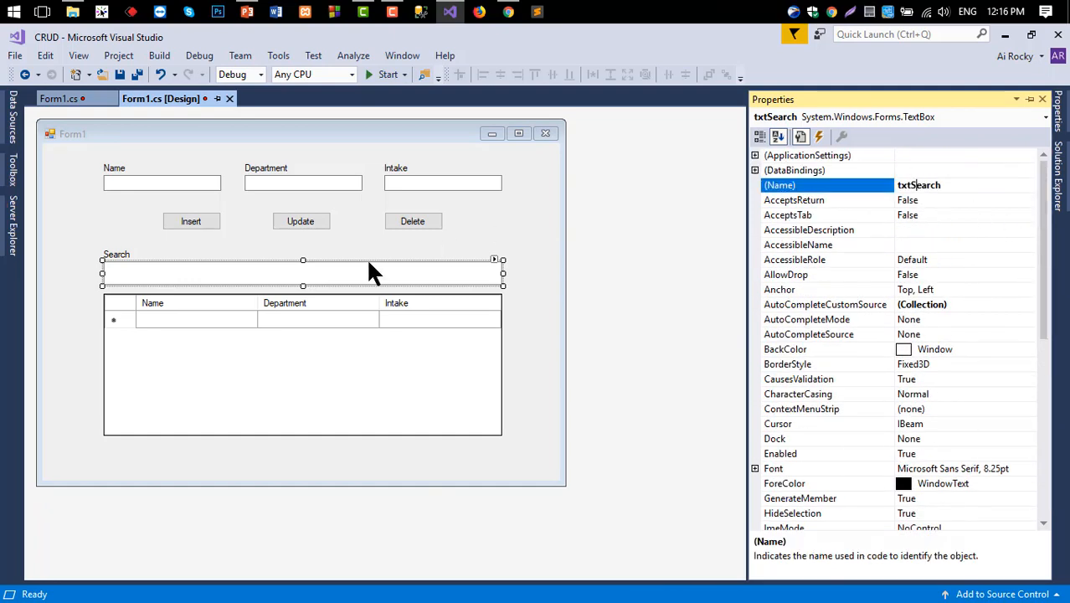
click(301, 364)
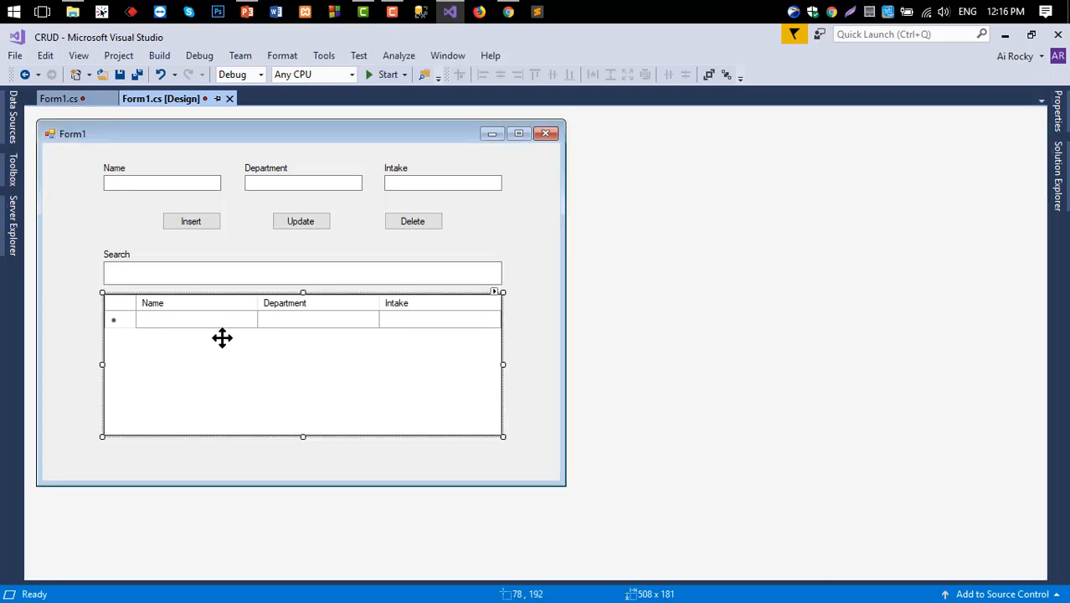
click(302, 272)
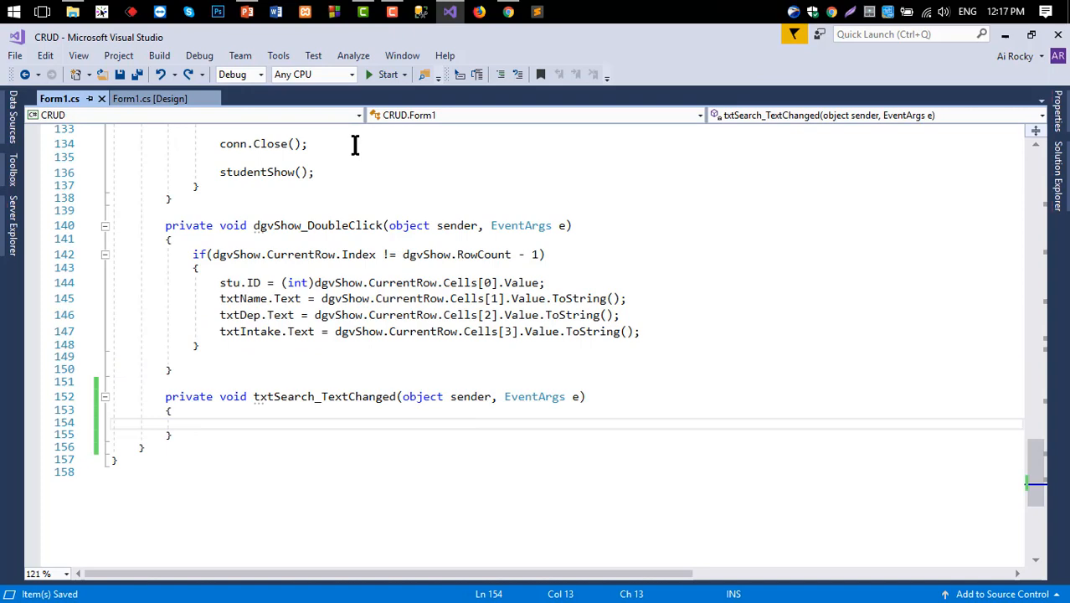
mouse_move(386, 80)
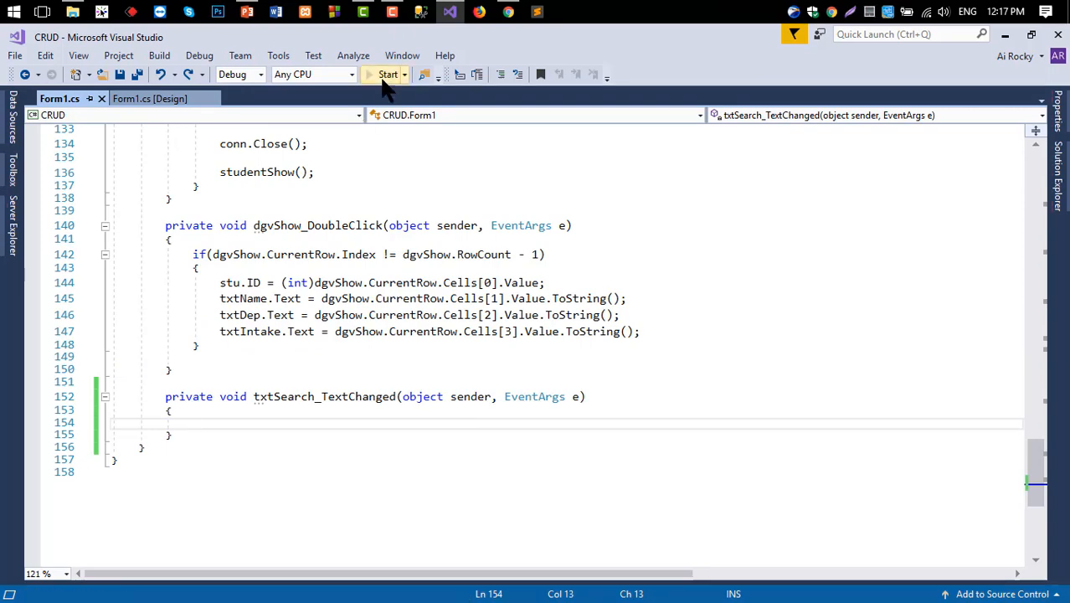
Run the app, type 'a', 'cs' and 'sag' in Search, confirm no filtering, and close it
click(386, 74)
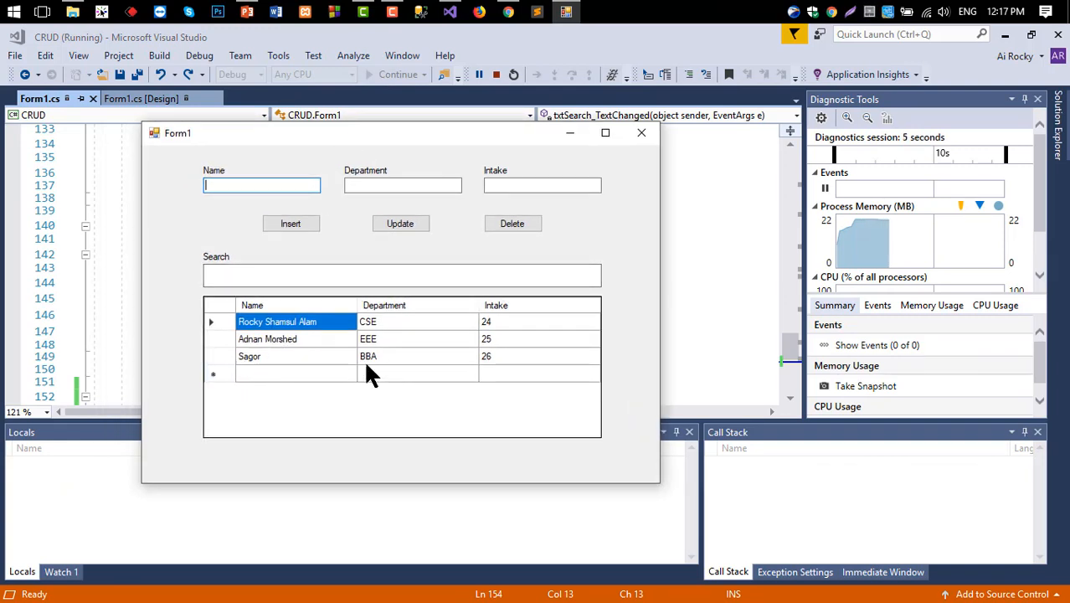
text(a)
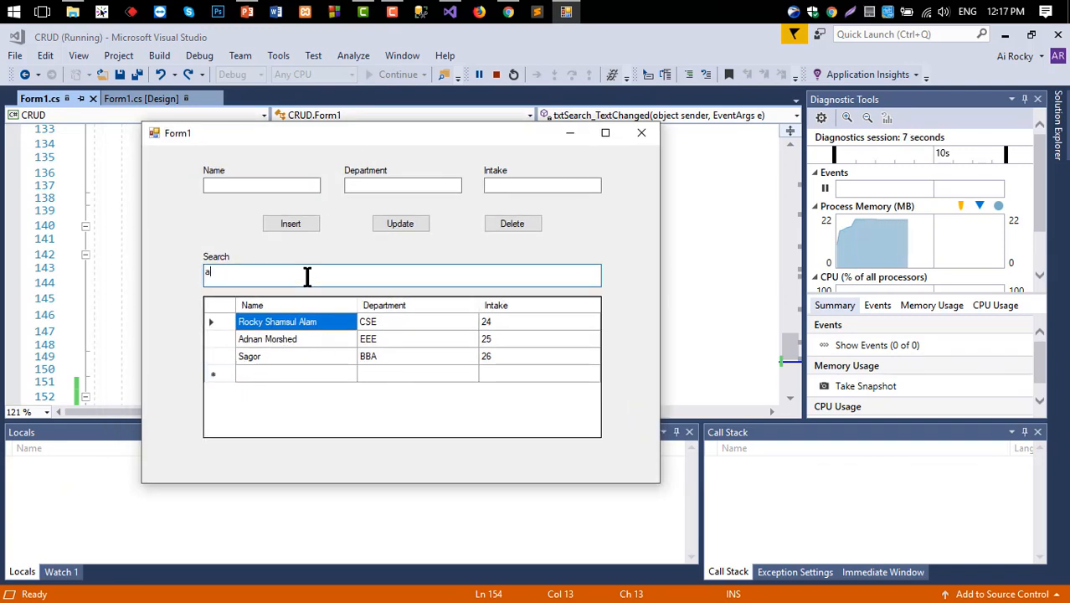
key(backspace)
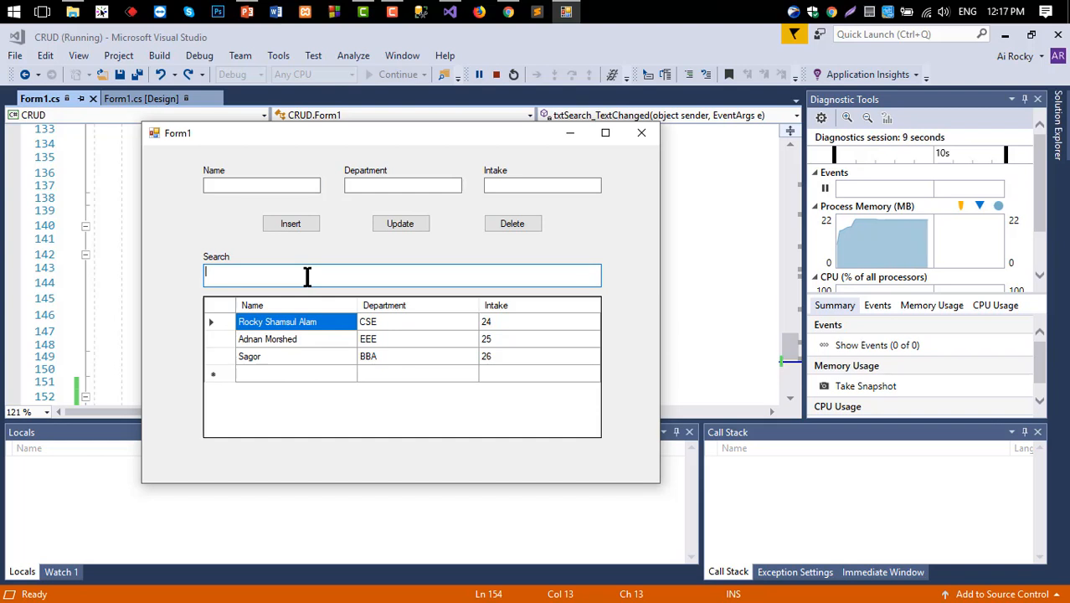
text(cs)
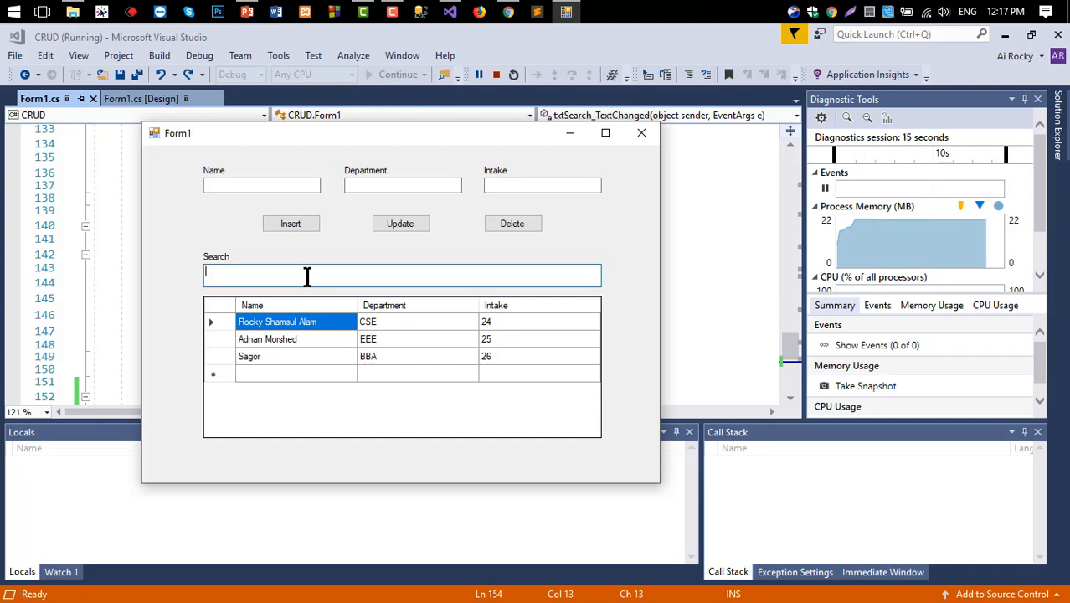
text(sag)
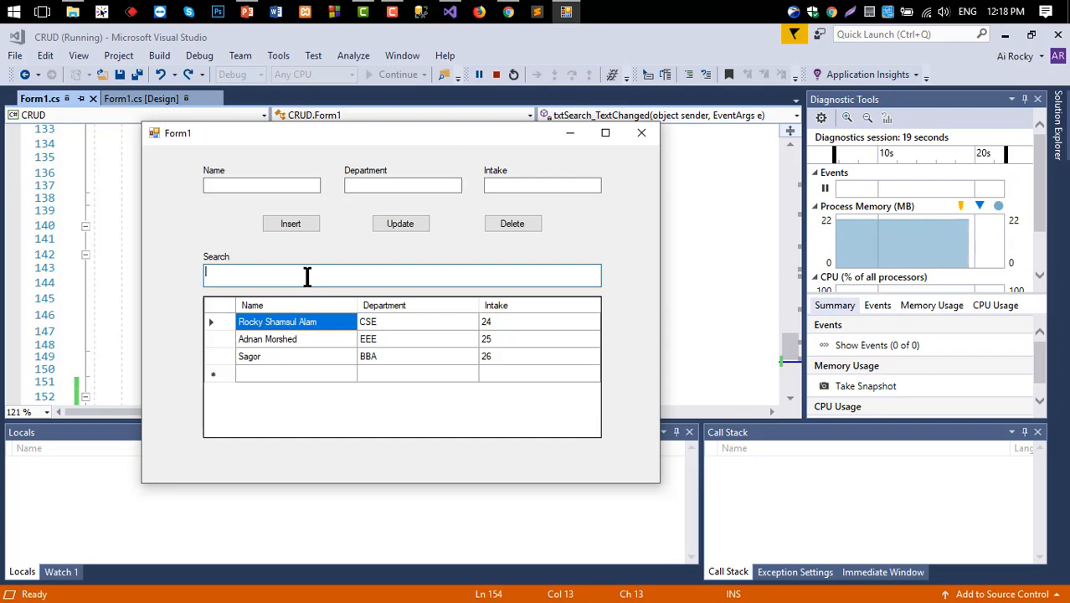
click(496, 75)
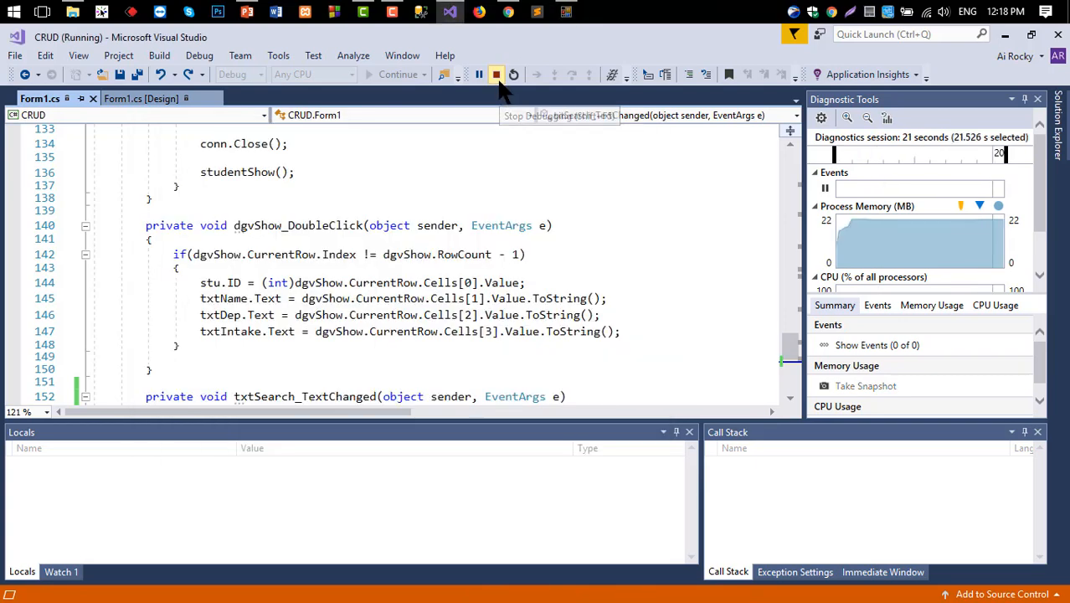
Stop debugging and select studentShow()'s query and grid-binding code on lines 72–79
click(496, 74)
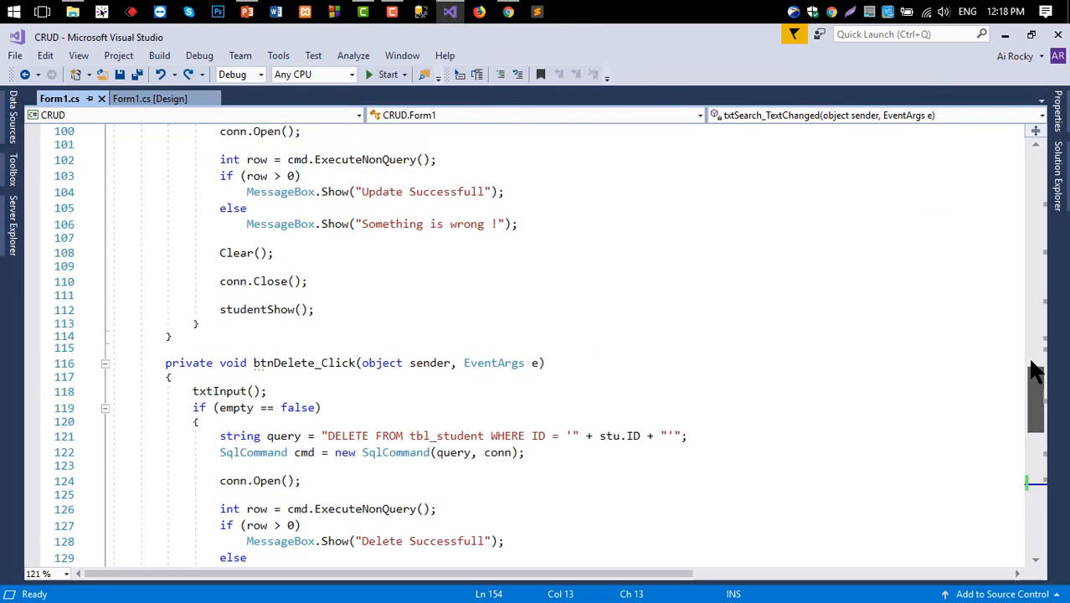
scroll(up, 3)
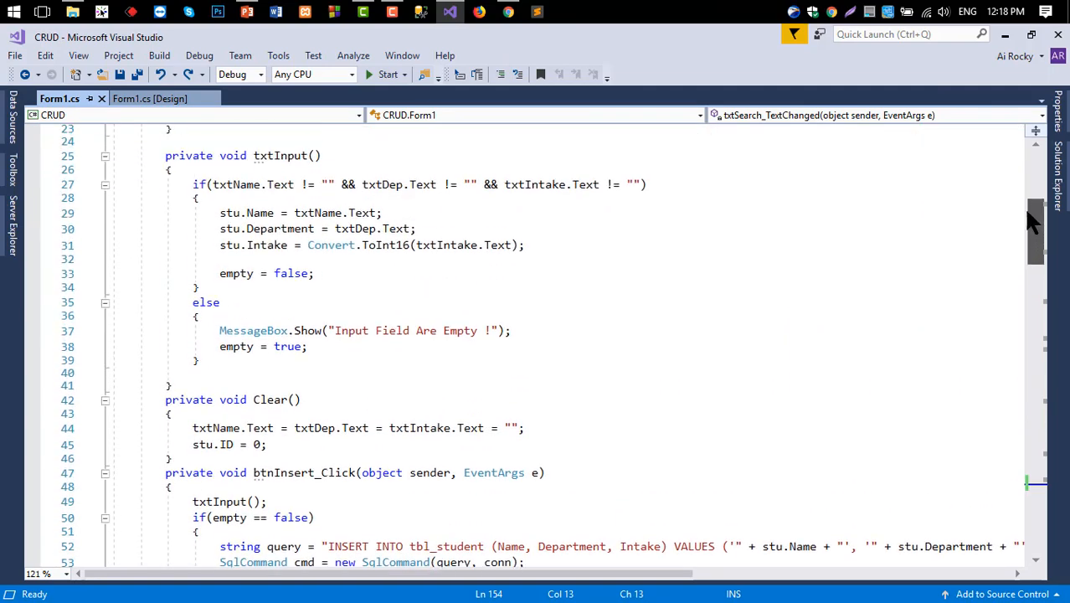
scroll(up, 3)
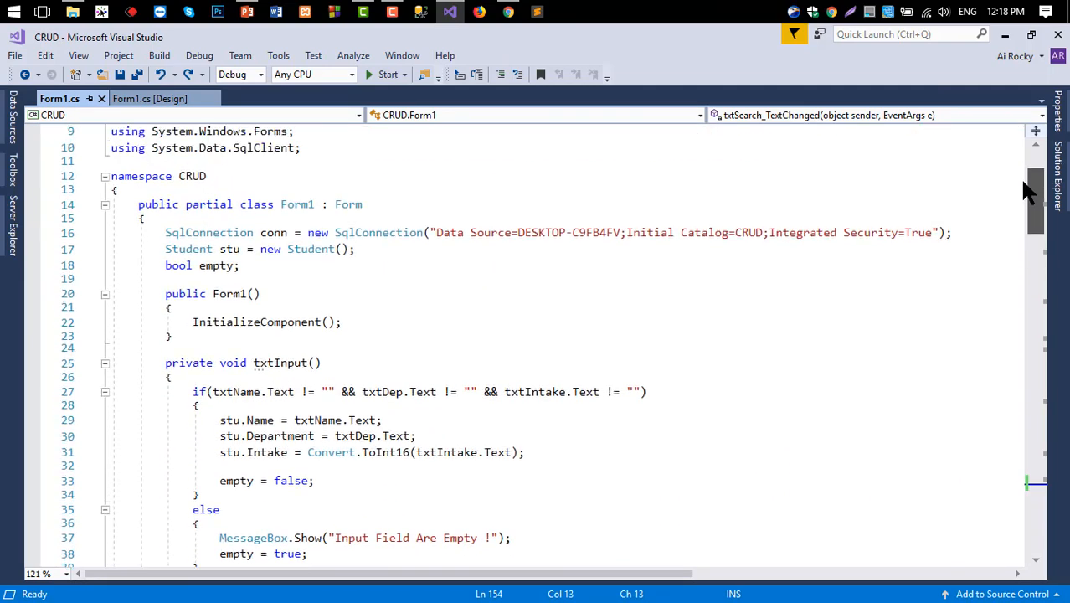
scroll(down, 3)
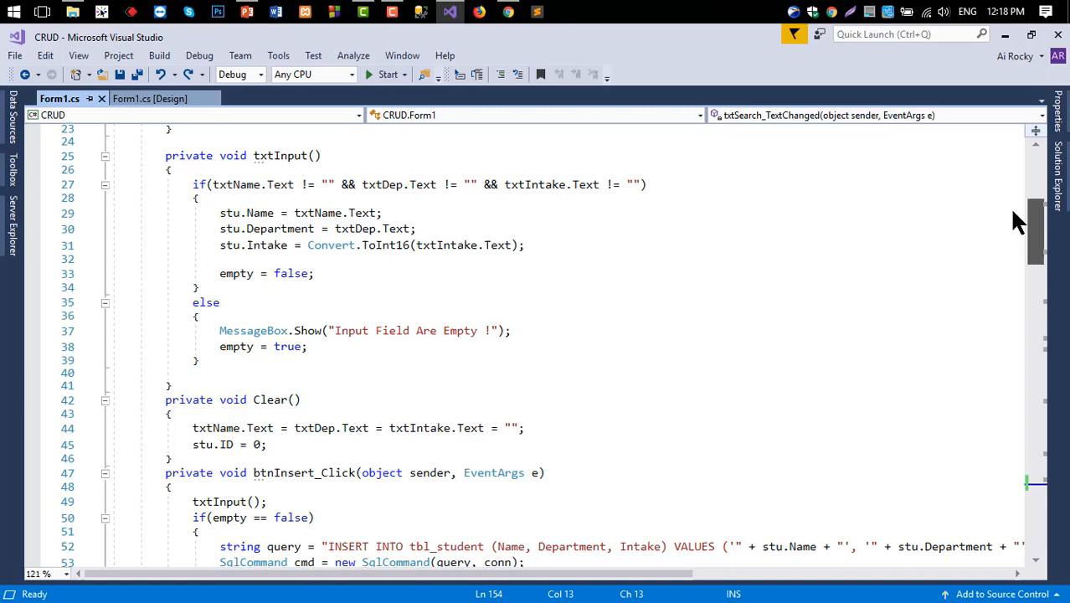
scroll(down, 3)
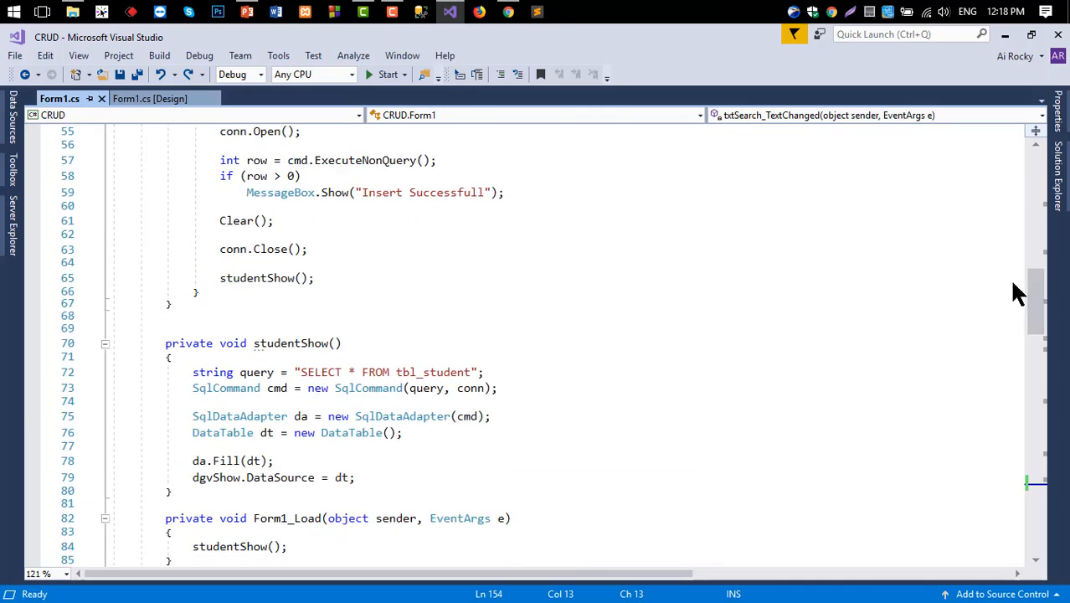
drag(192, 372, 355, 477)
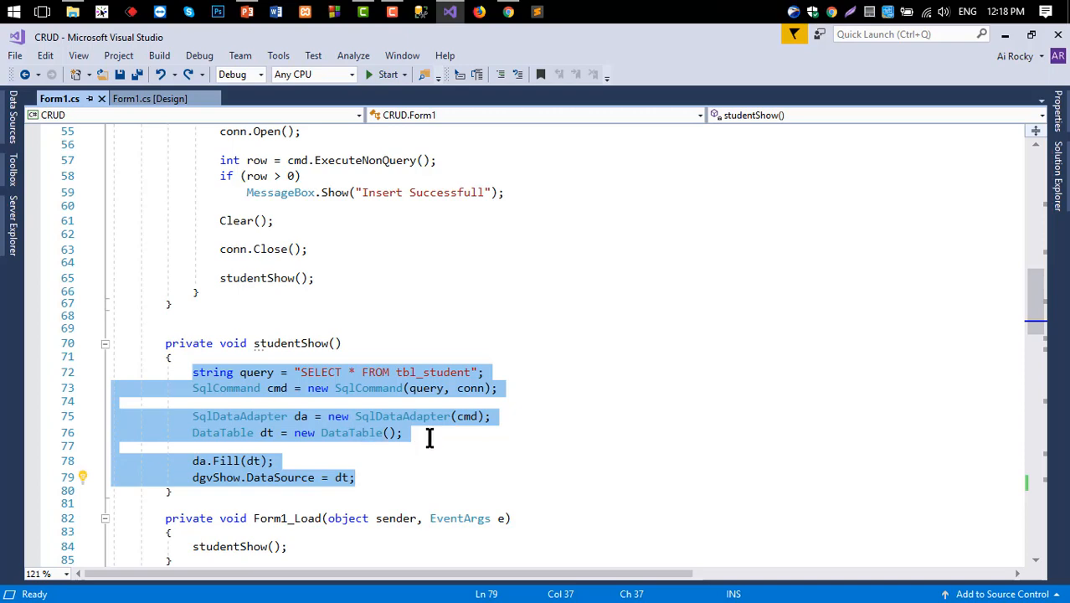
scroll(down, 3)
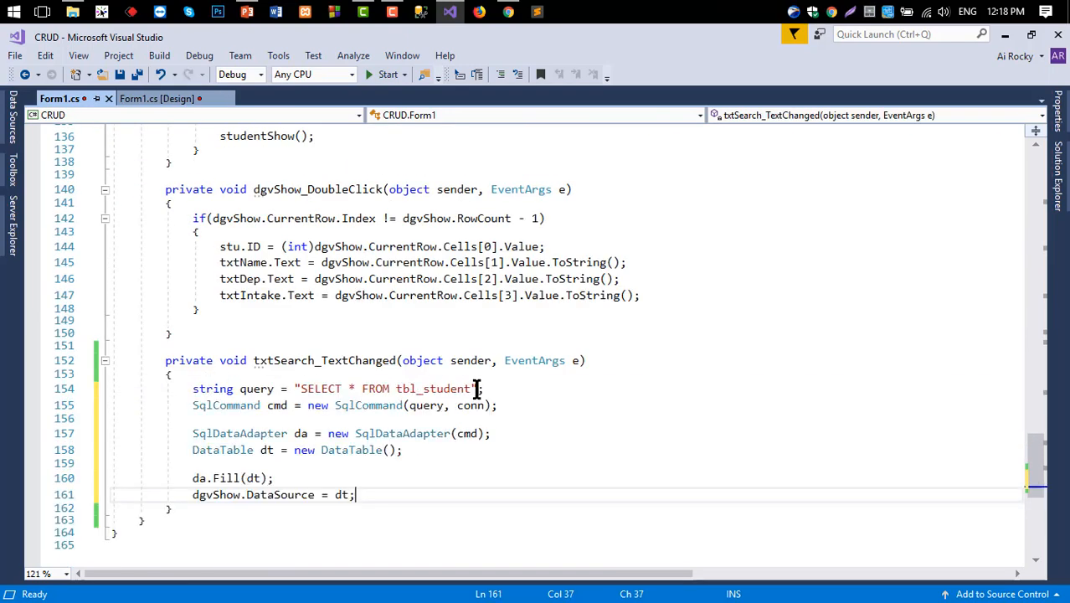
Append WHERE Name LIKE '%' + txtSearch.Text + '%' to the search handler's SELECT query
click(475, 389)
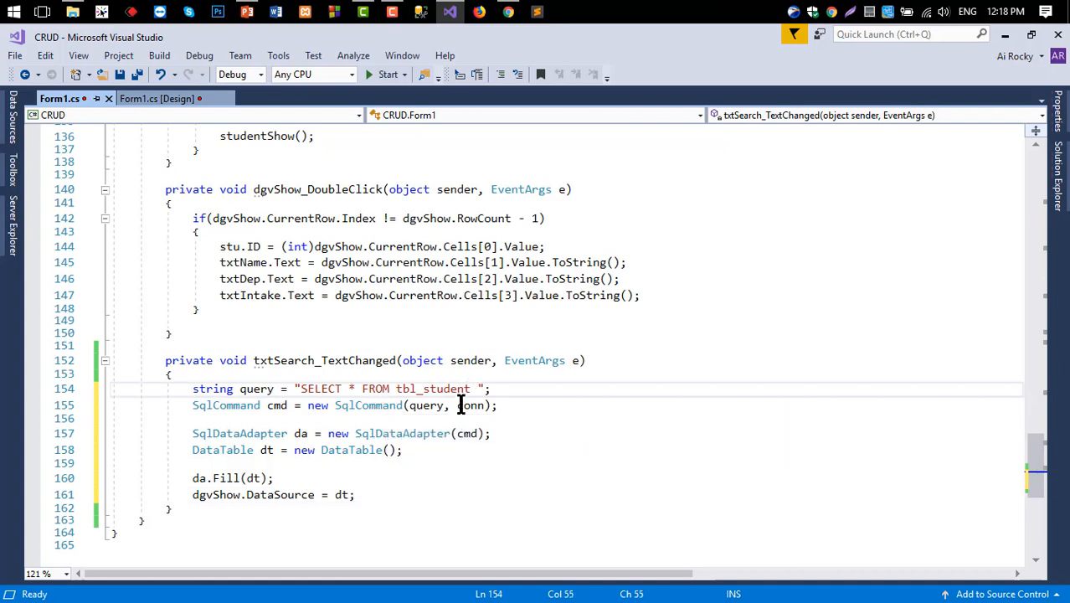
text(WHERE)
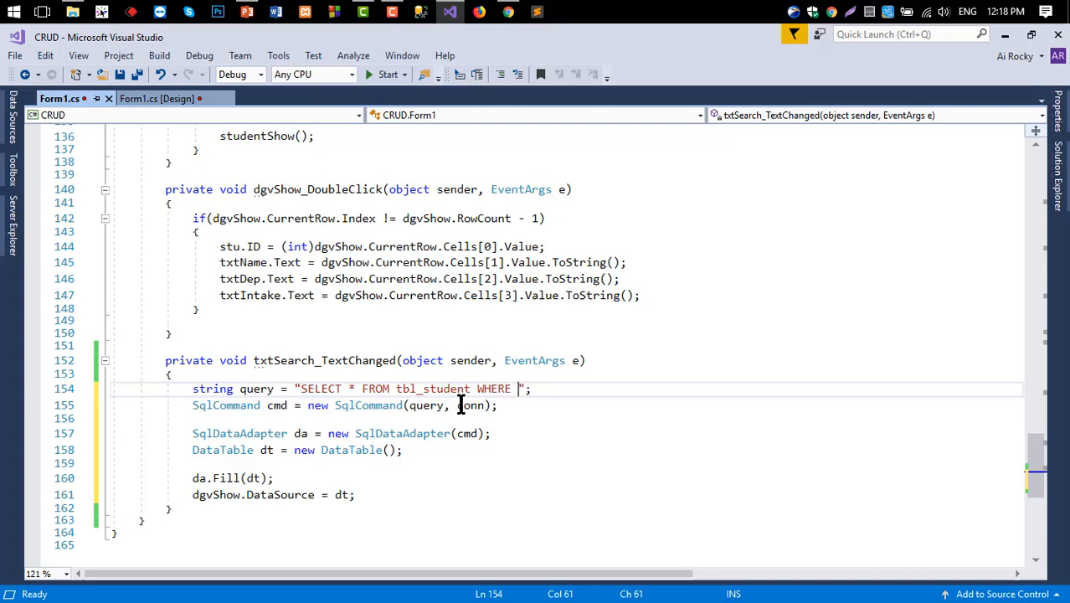
text(Name)
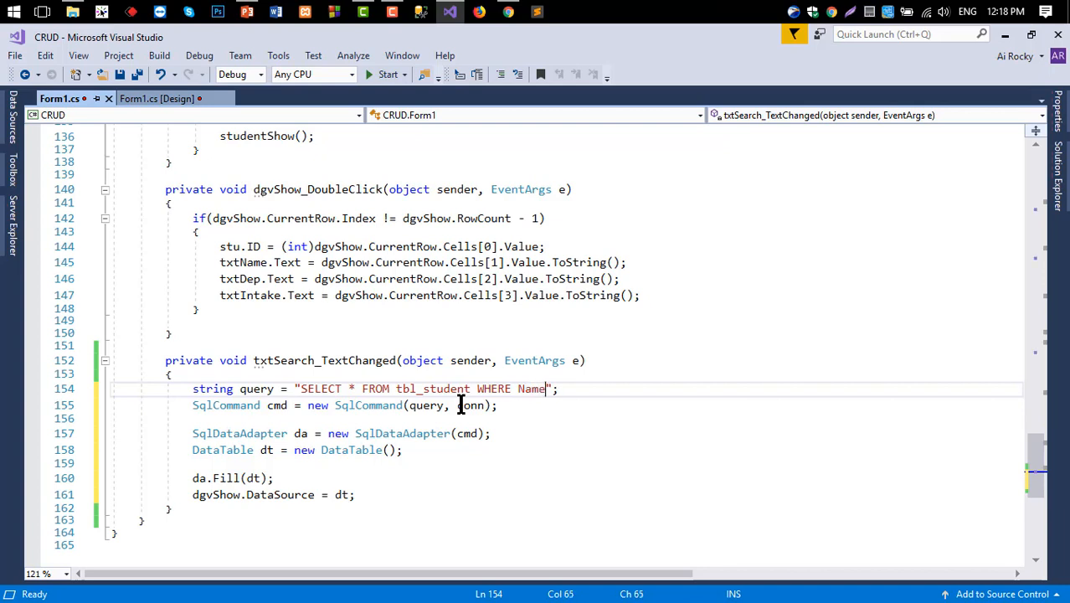
text(L)
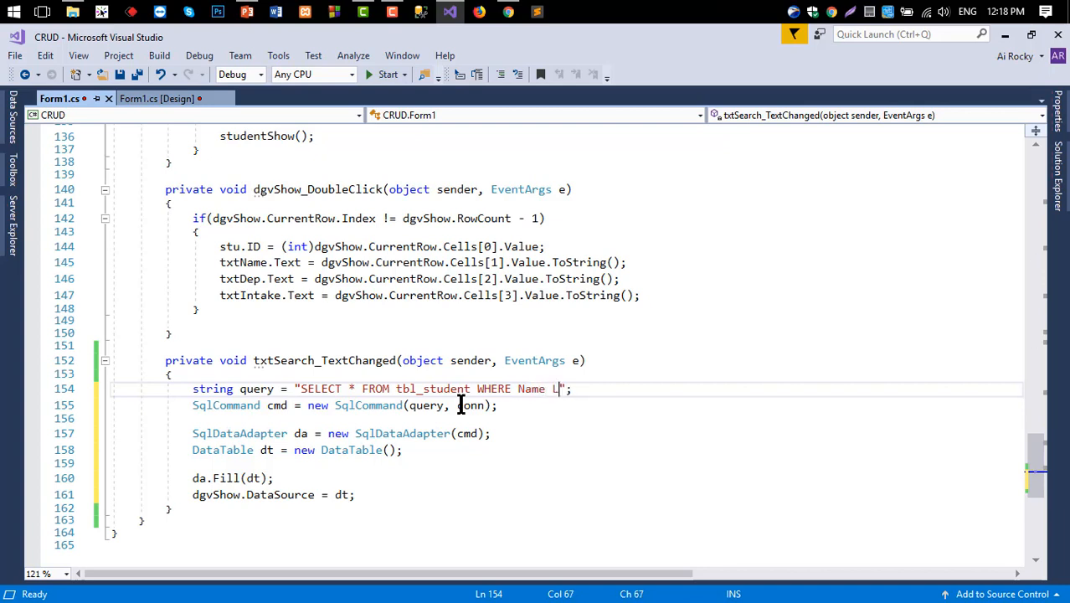
text(IKE)
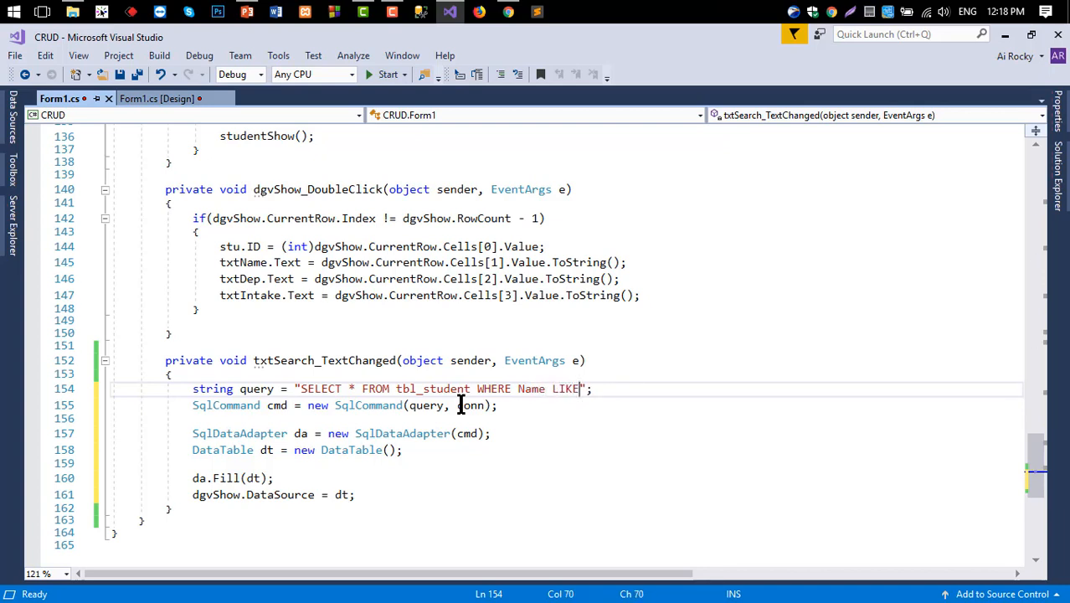
mouse_move(569, 388)
text( ')
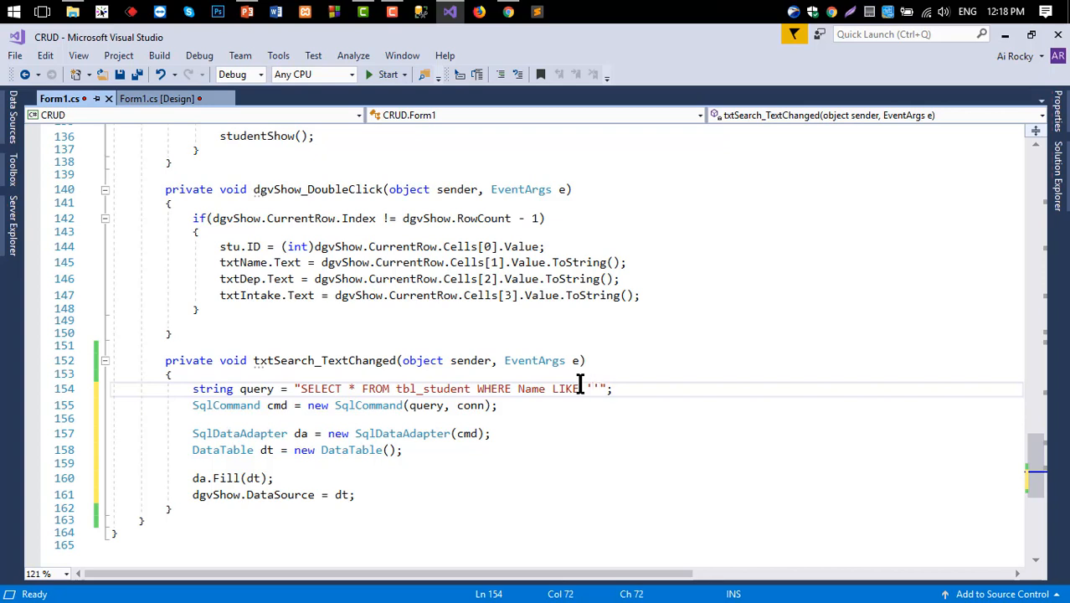
text(%%)
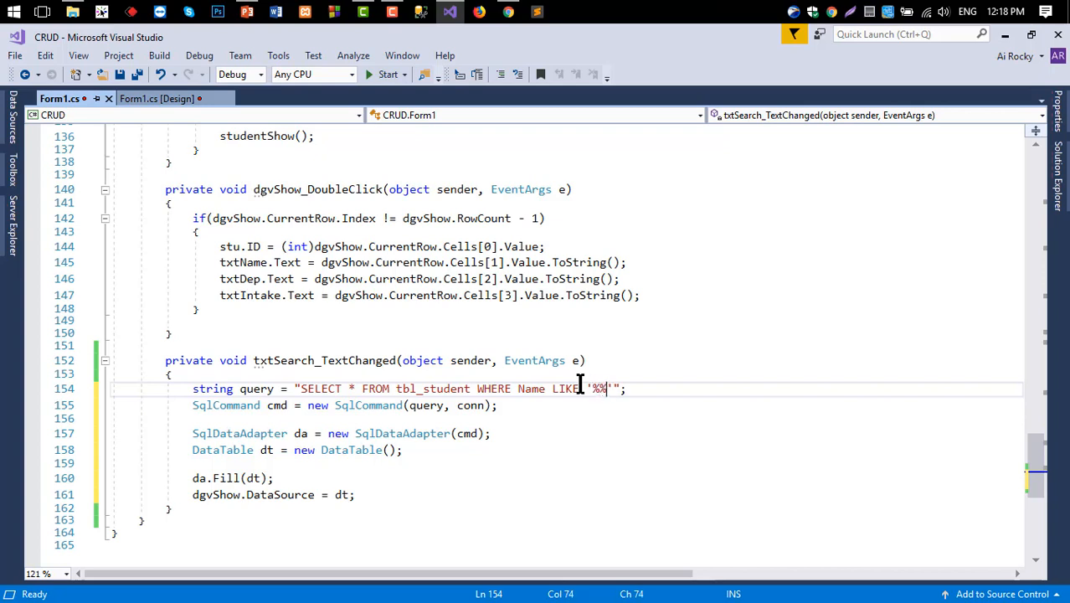
text("")
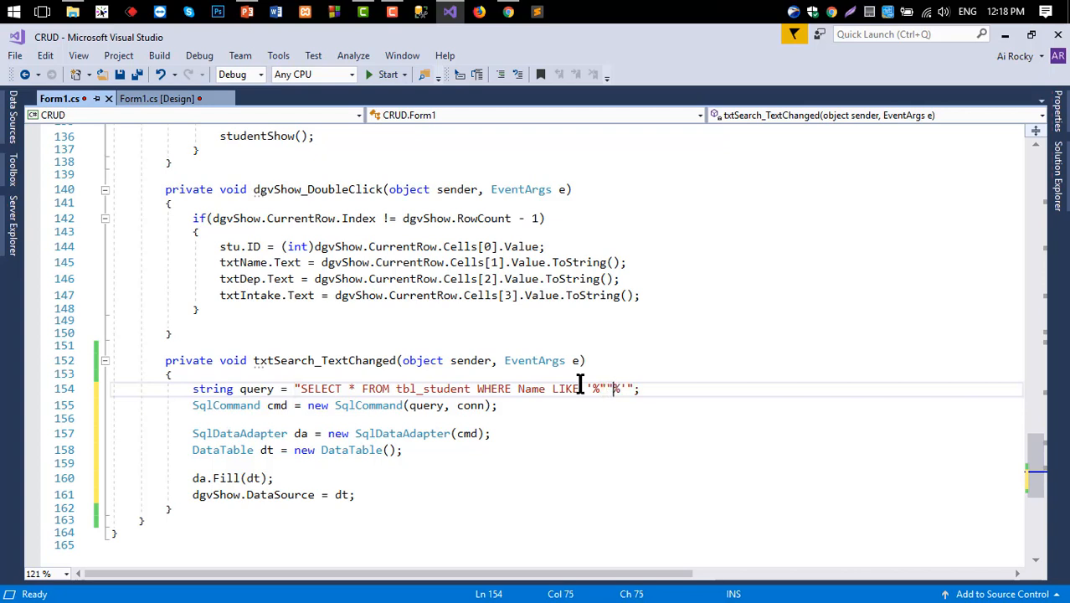
text(++)
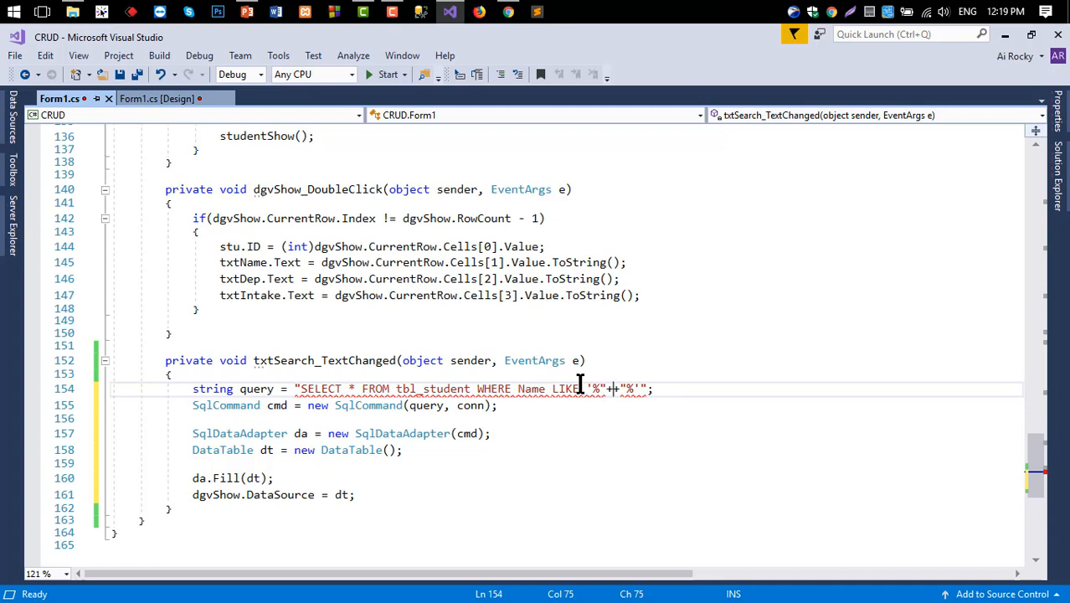
text(txtSearch.)
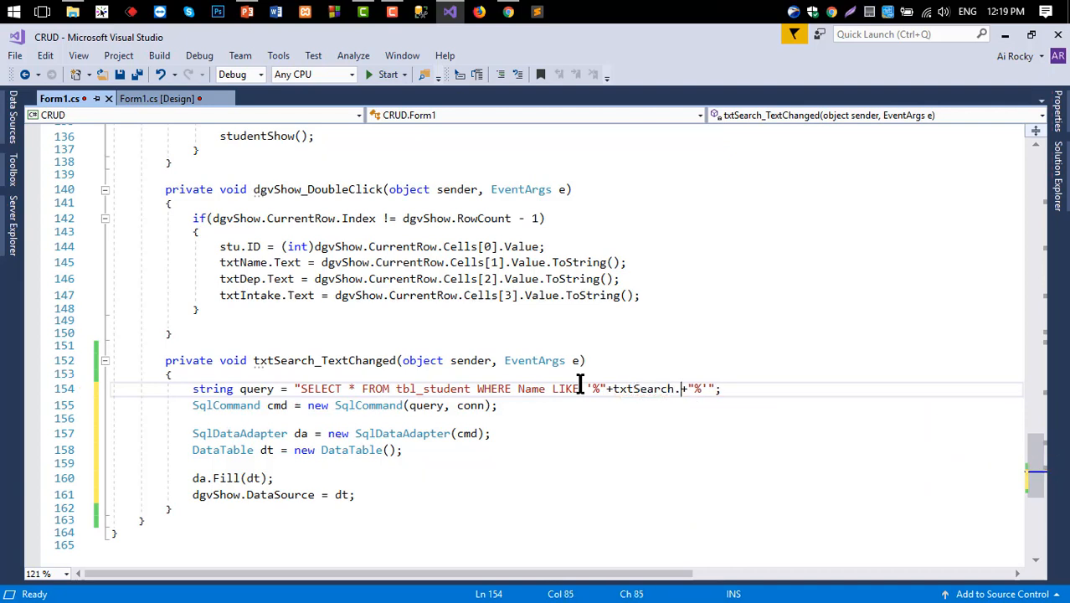
text(Text)
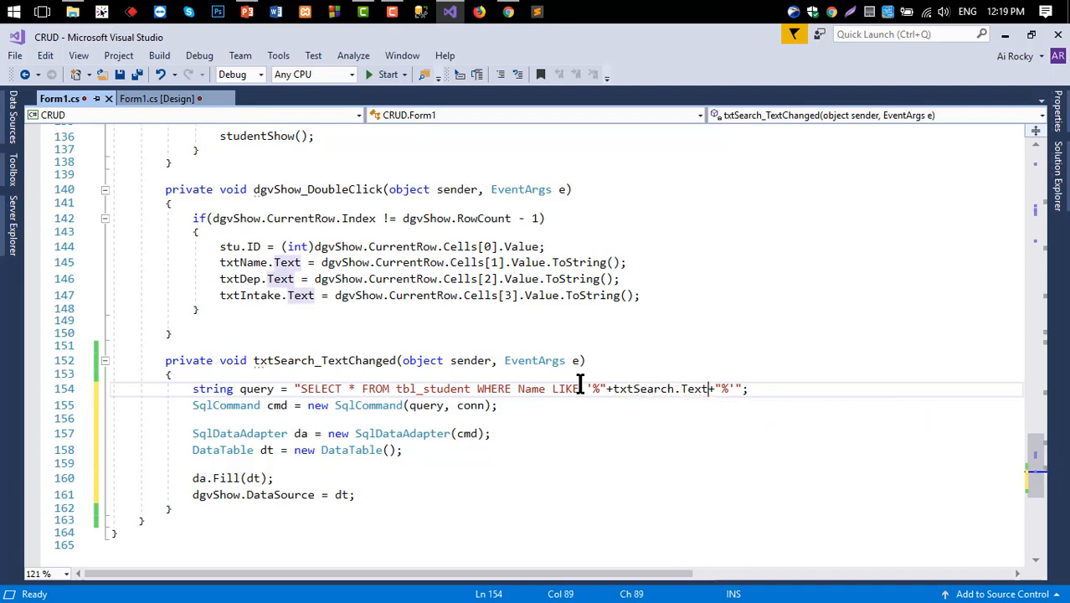
mouse_move(422, 388)
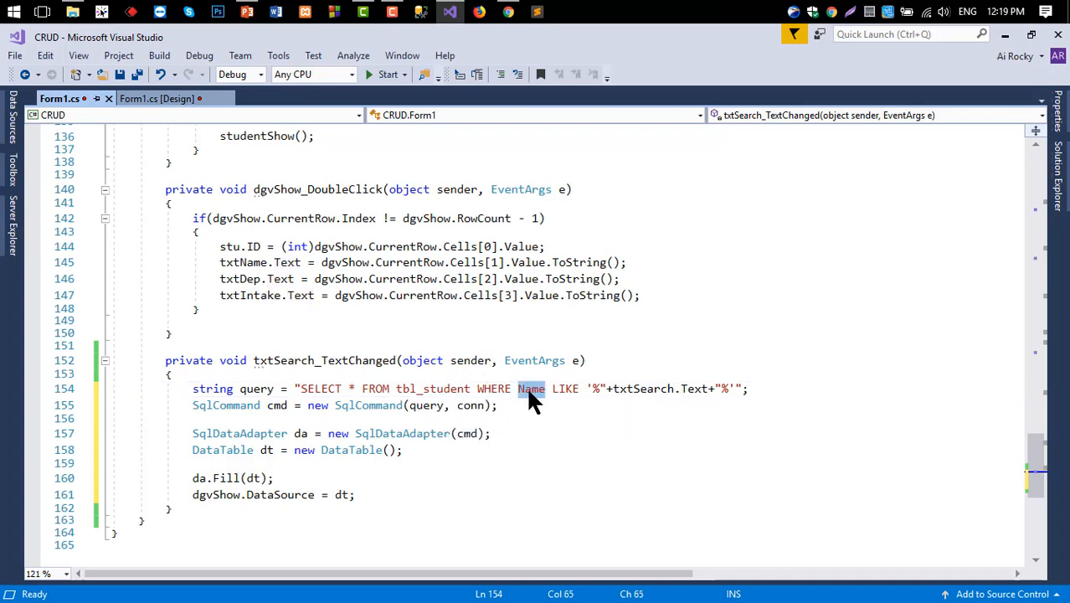
mouse_move(645, 388)
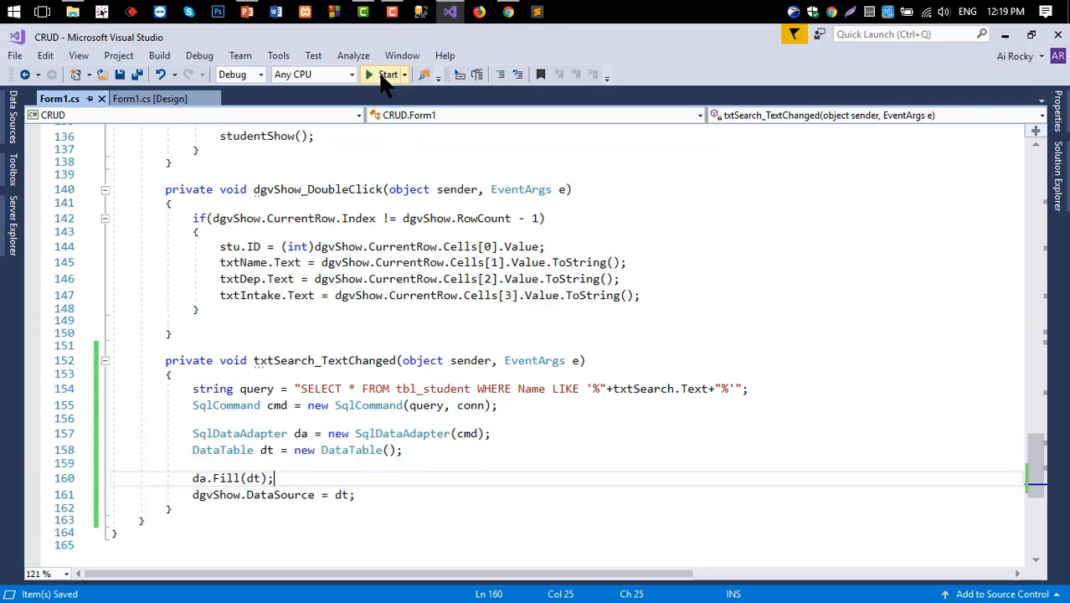
Run the form and type 'sag' in the search box, narrowing the grid to Sagor
click(388, 75)
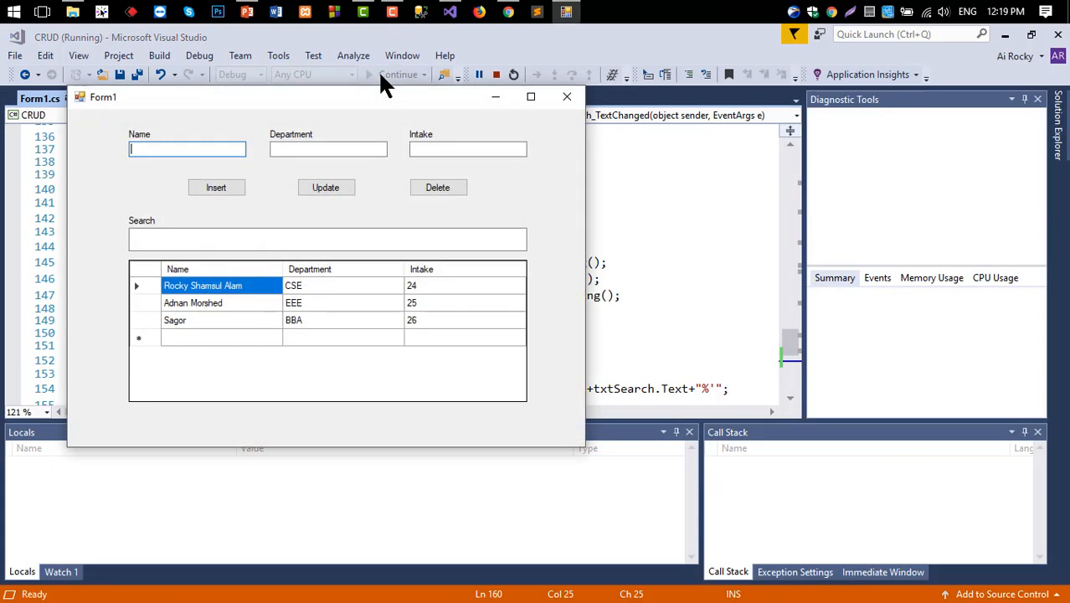
click(326, 239)
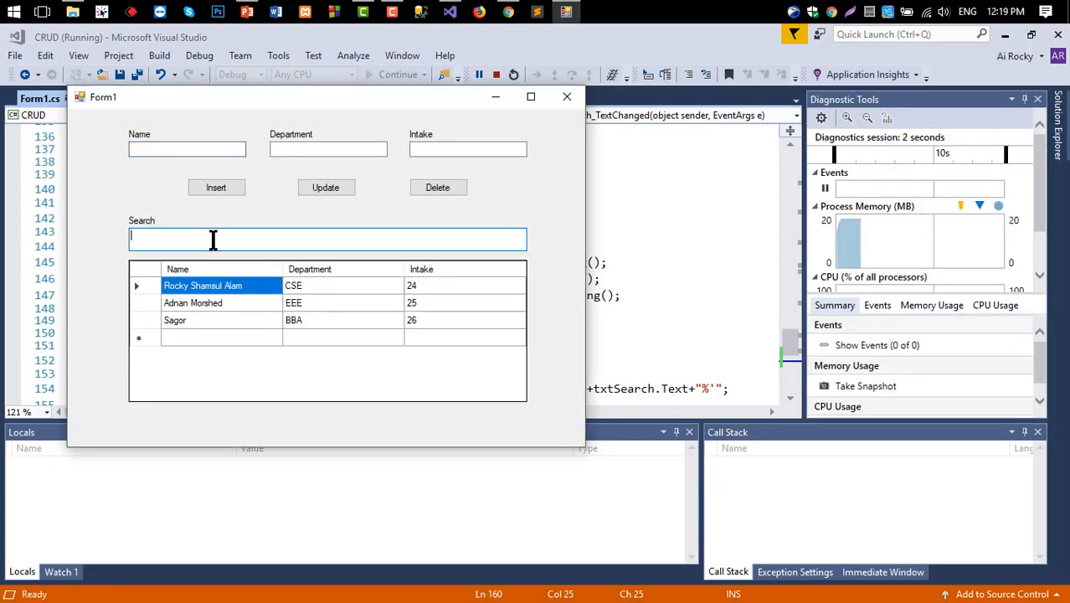
text(24)
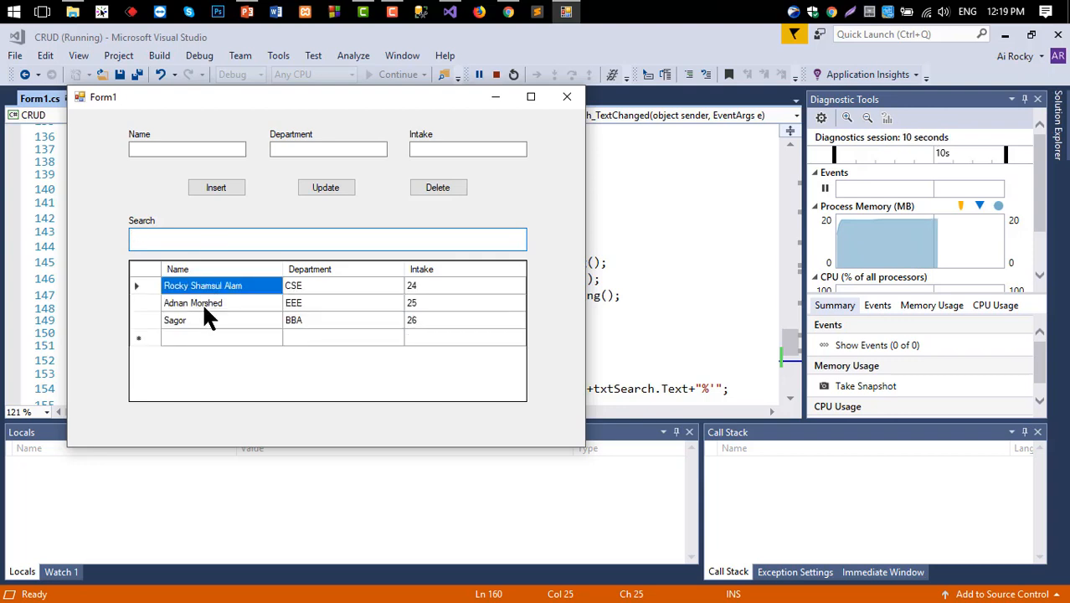
mouse_move(194, 348)
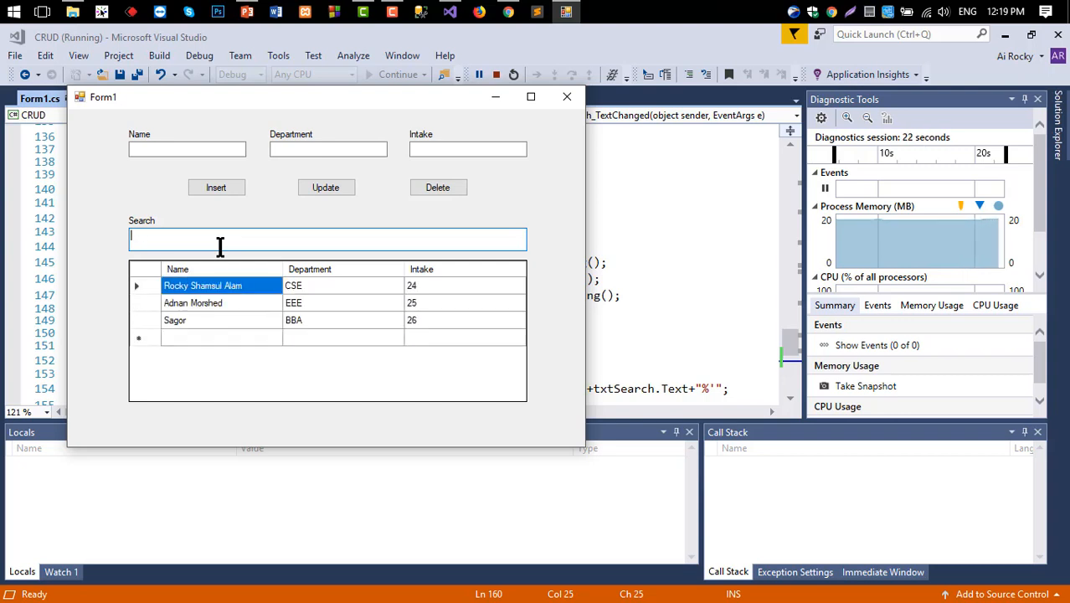
text(sag)
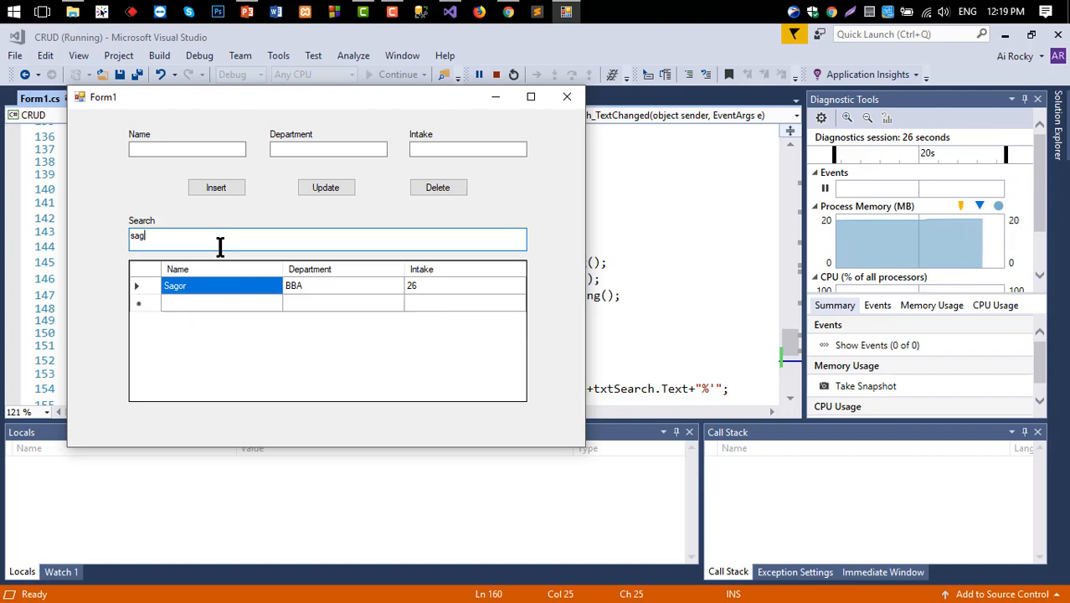
text(ad)
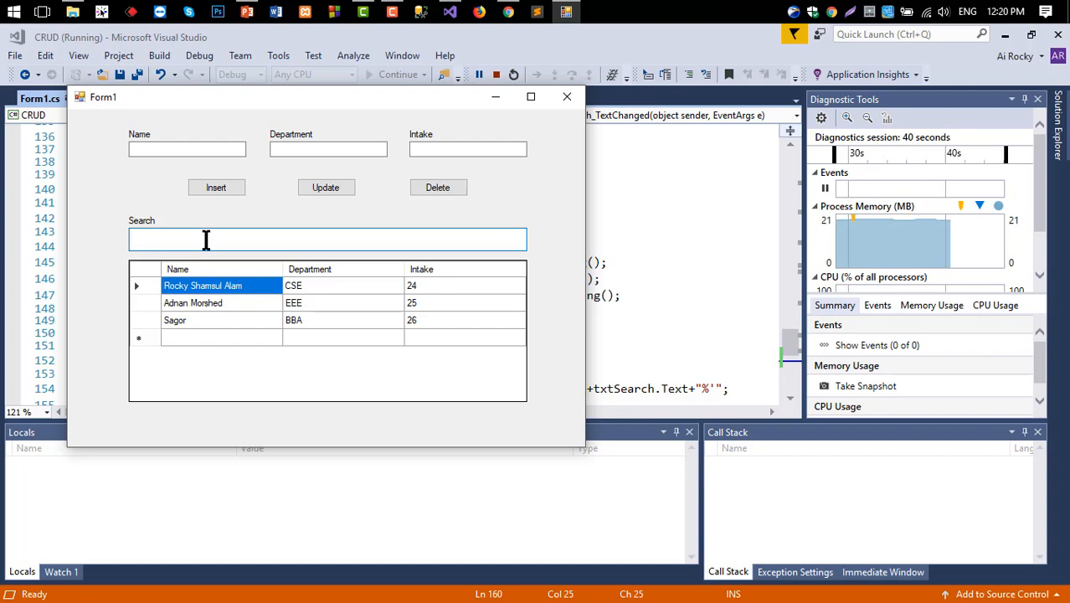
mouse_move(426, 291)
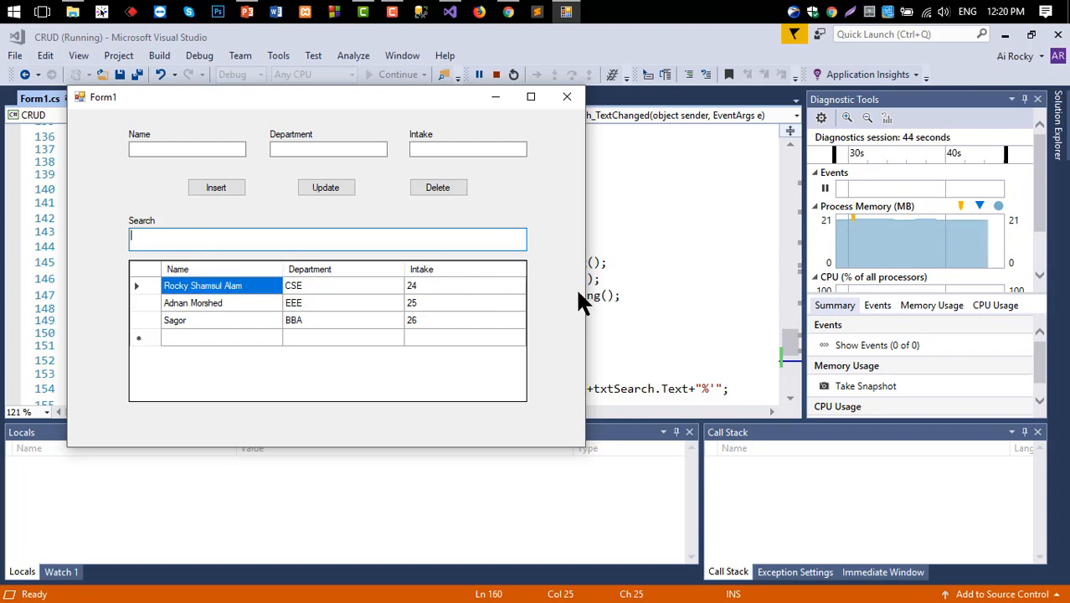
mouse_move(477, 297)
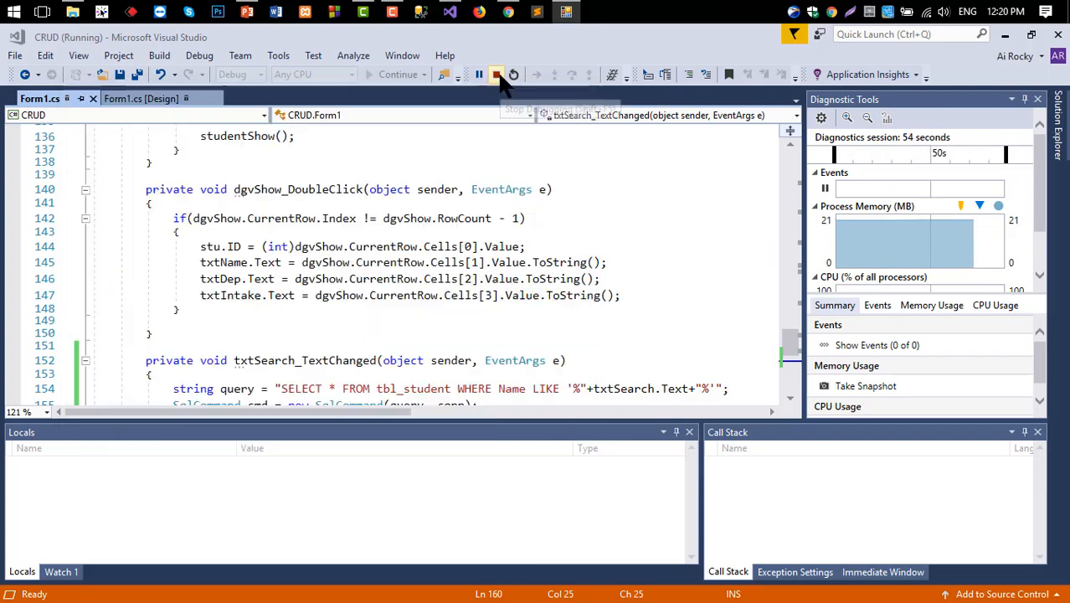
Stop debugging and change the WHERE clause to CONCAT(Name,Department,Intake) LIKE the search text
click(496, 75)
text(C)
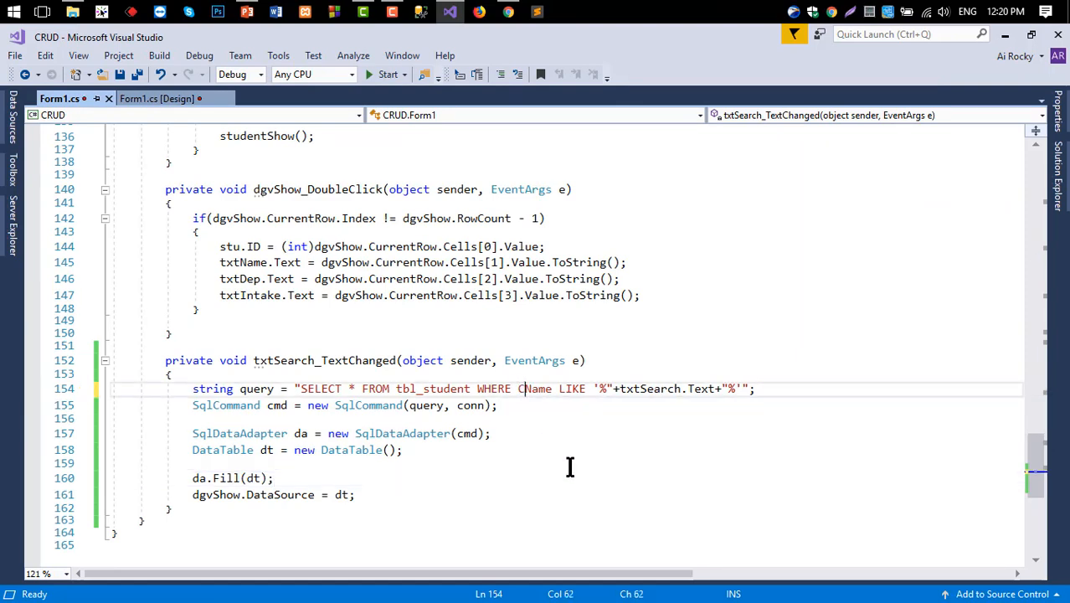
text(OM)
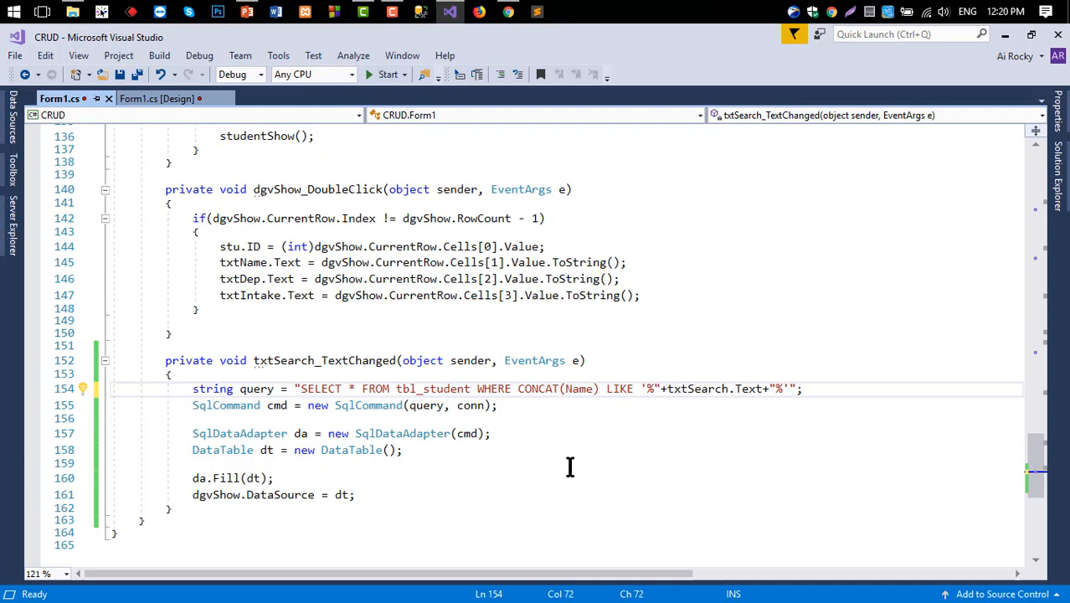
text(,)
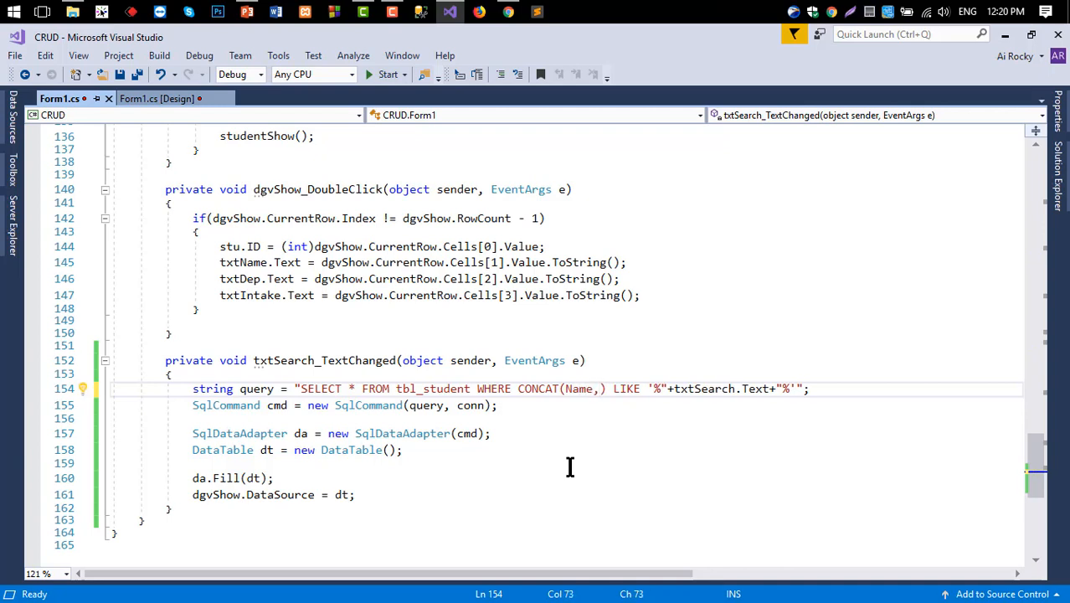
text(Department,)
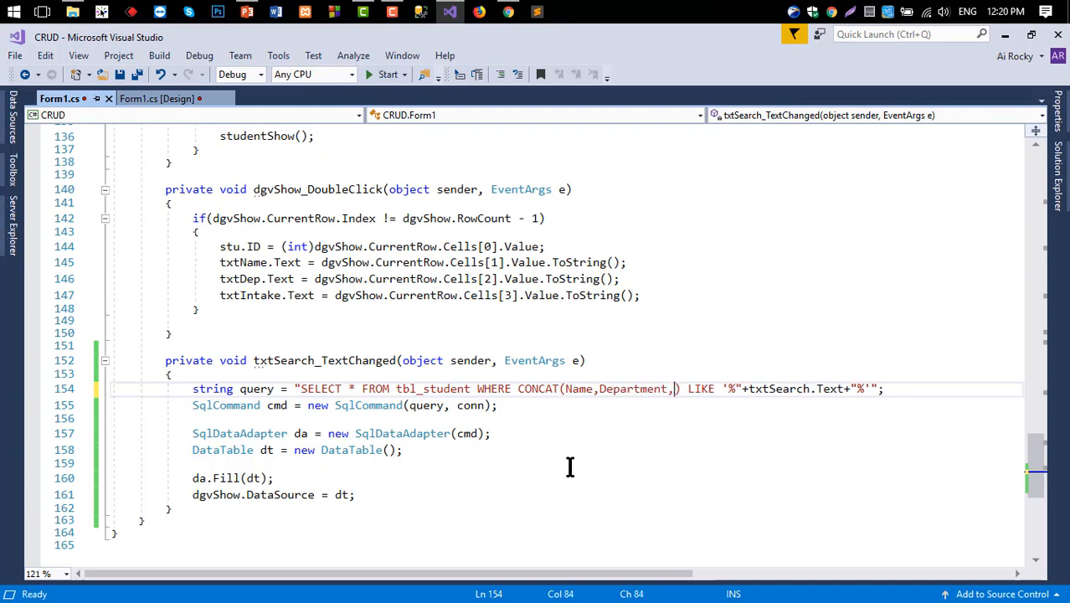
text(Intake)
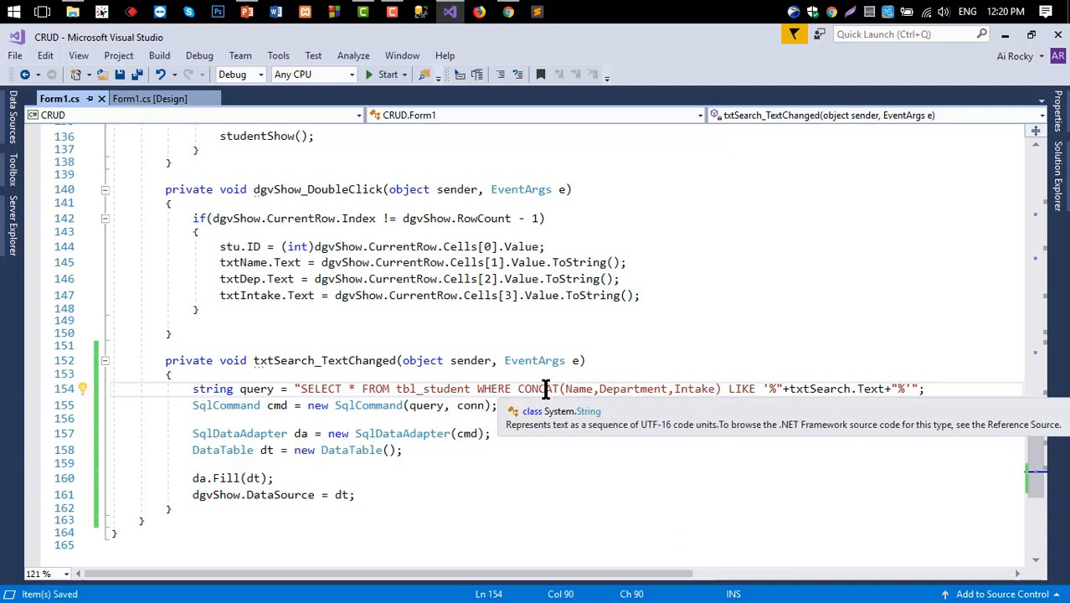
mouse_move(691, 388)
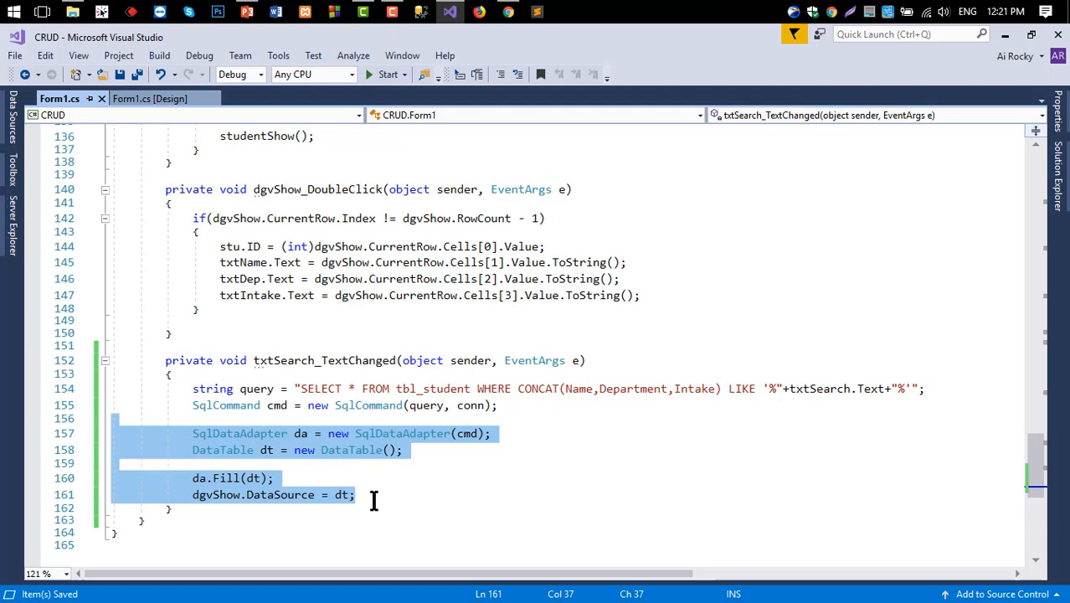
click(385, 75)
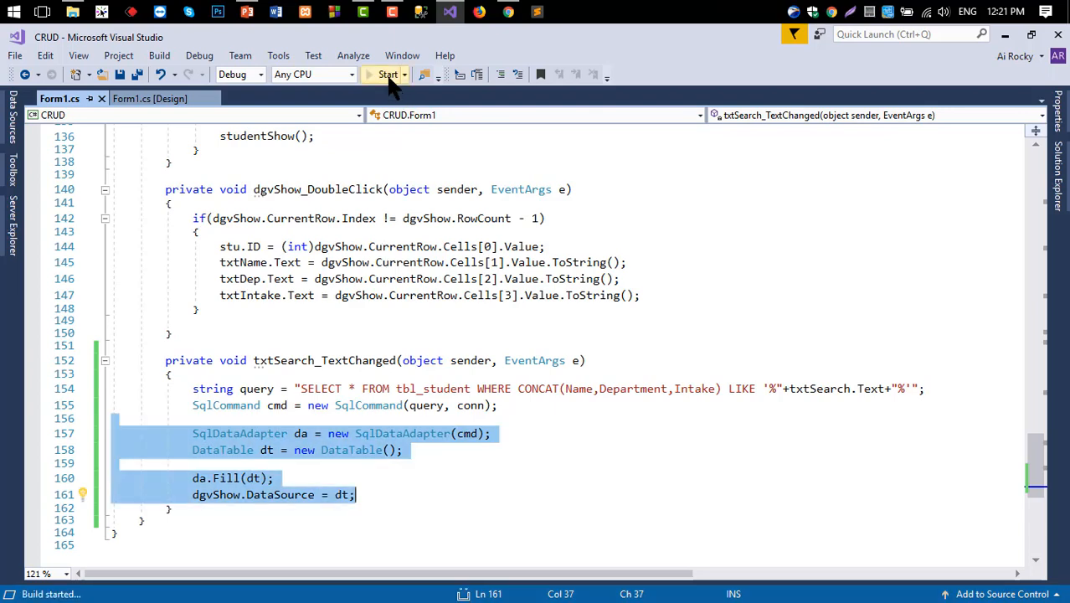
click(387, 75)
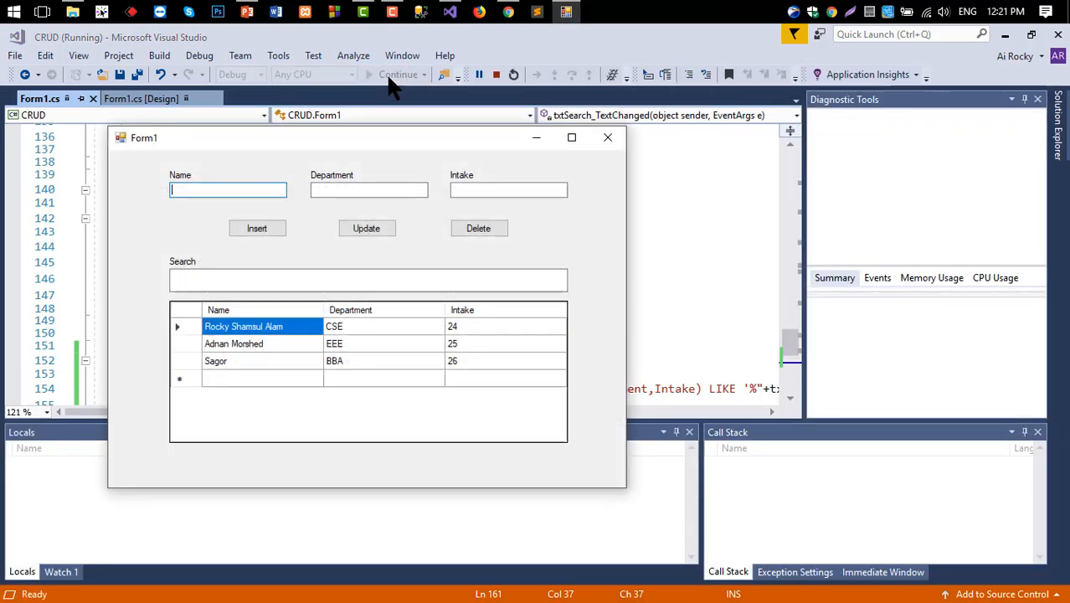
text(sa)
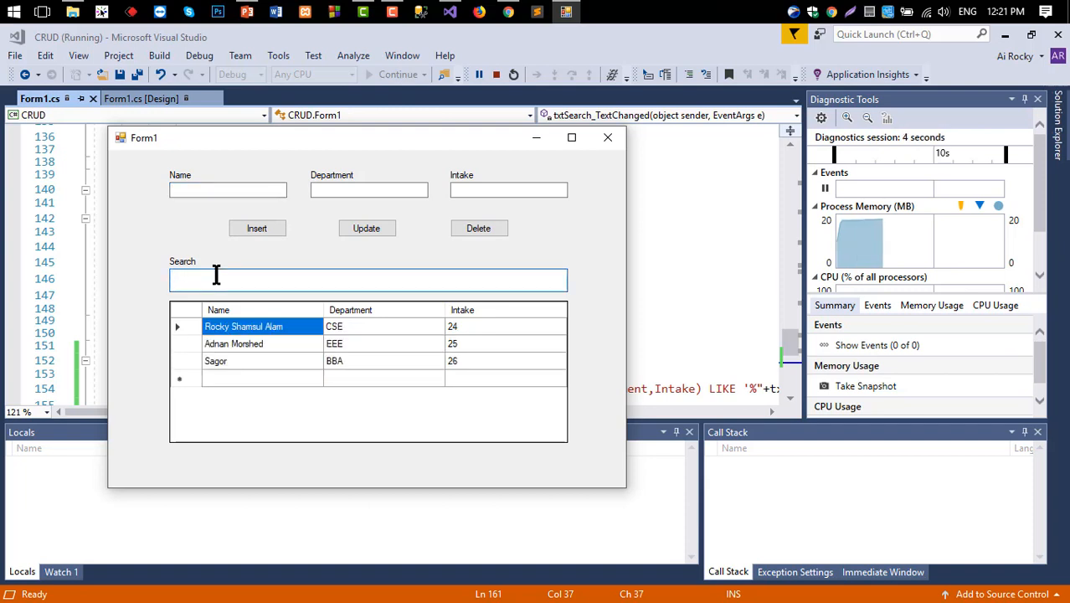
mouse_move(335, 416)
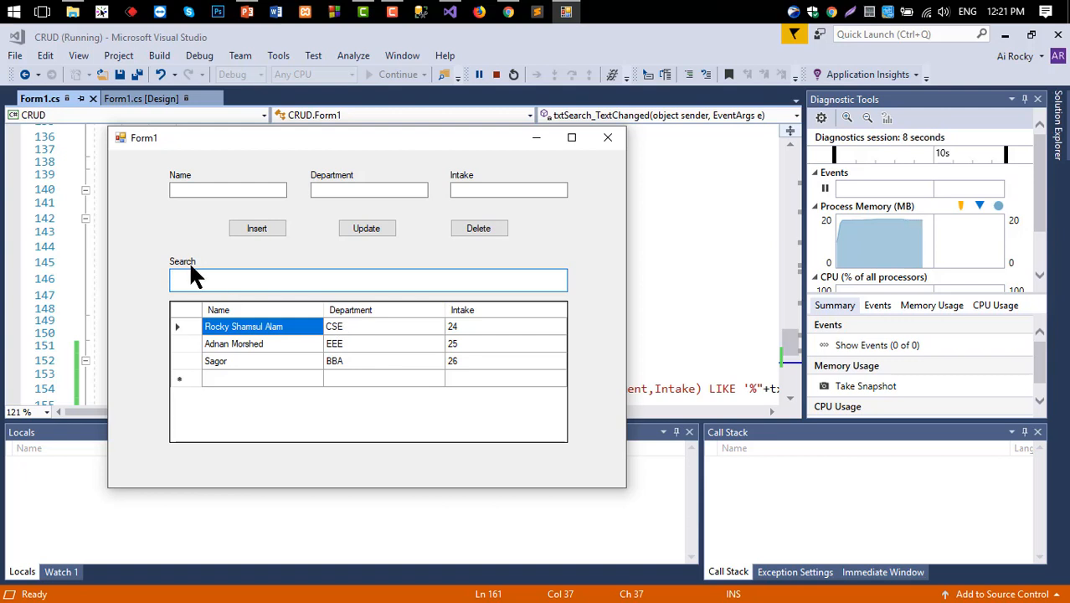
text(cse)
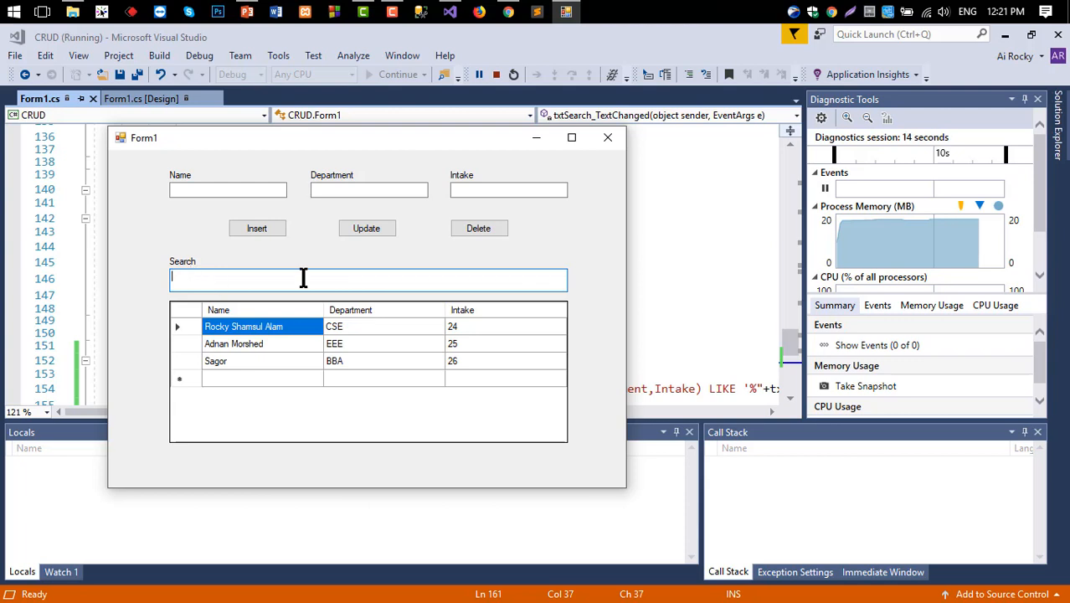
mouse_move(467, 356)
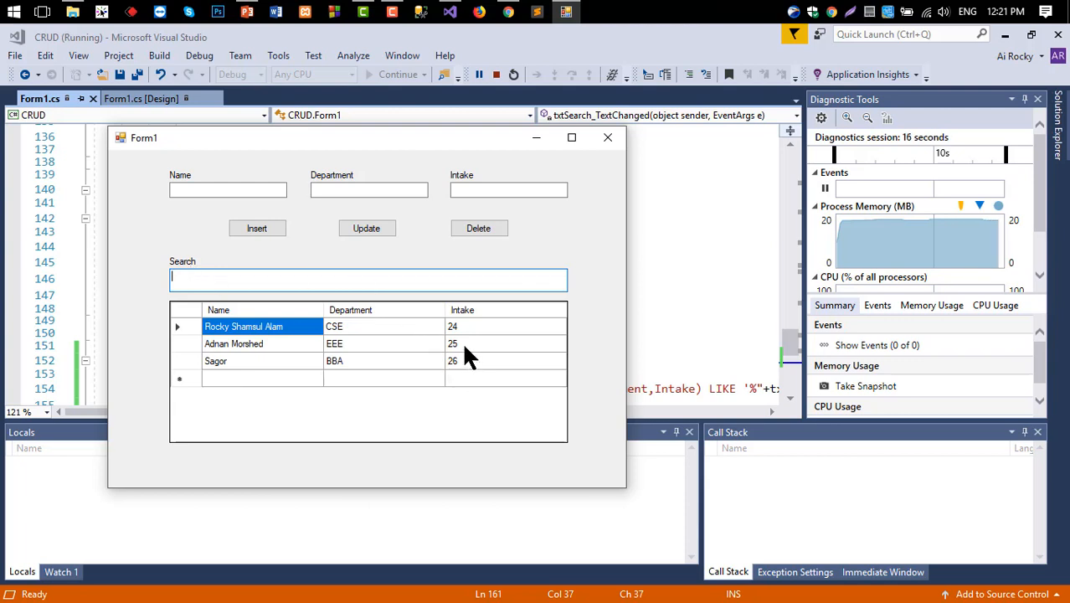
text(25)
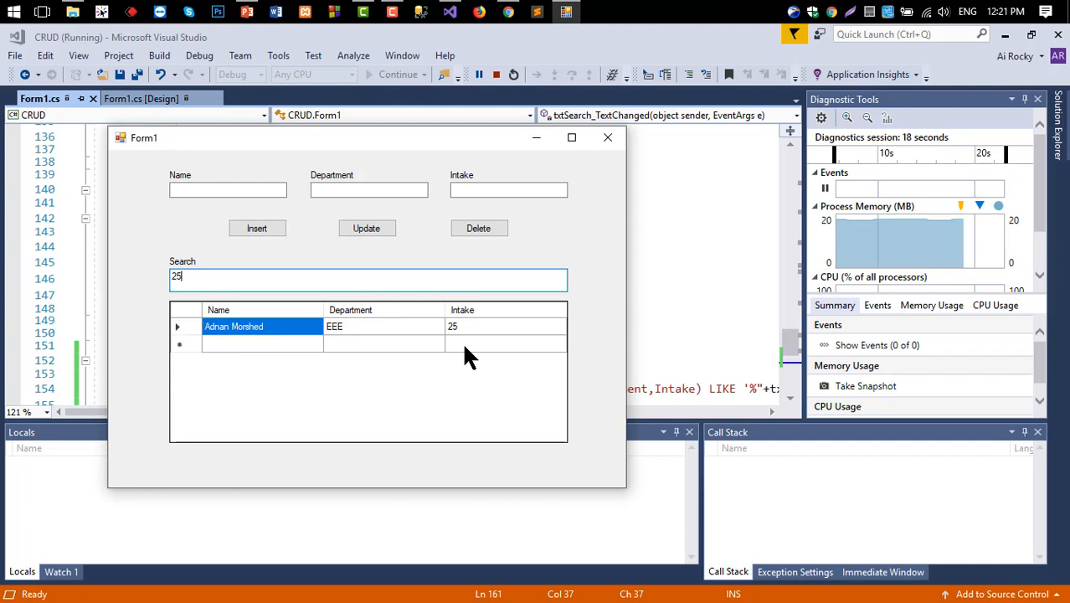